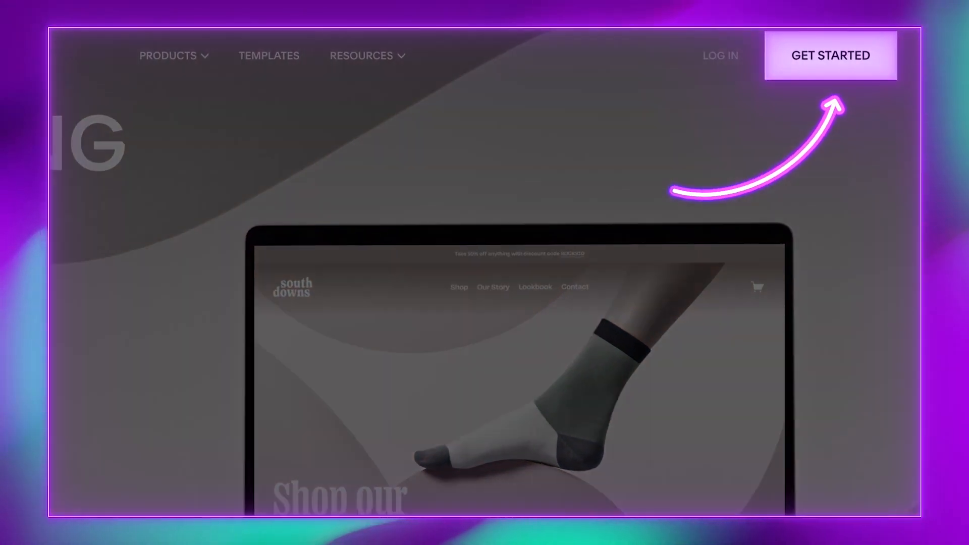
# Start creating a new Squarespace site to reach the template gallery.
pyautogui.click(829, 54)
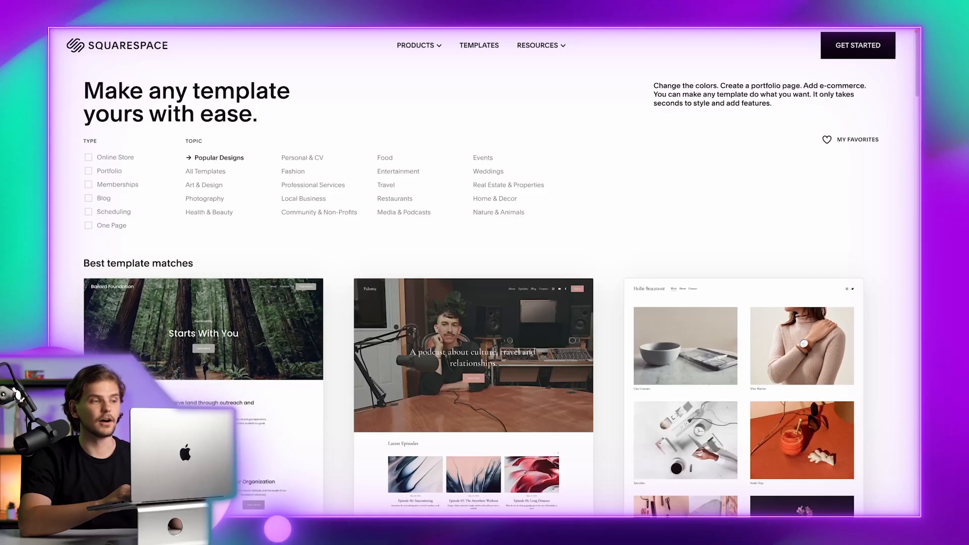
pyautogui.moveTo(743, 424)
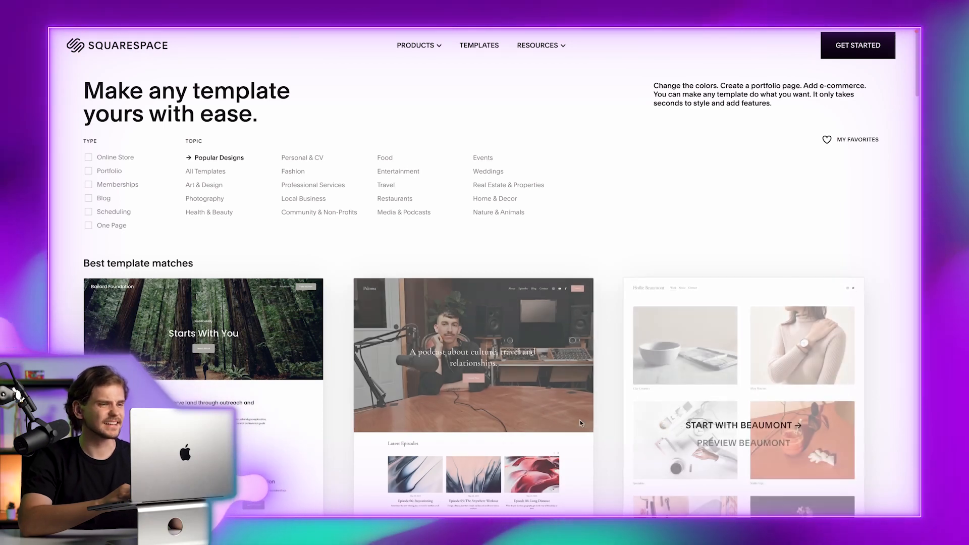
pyautogui.scroll(-3)
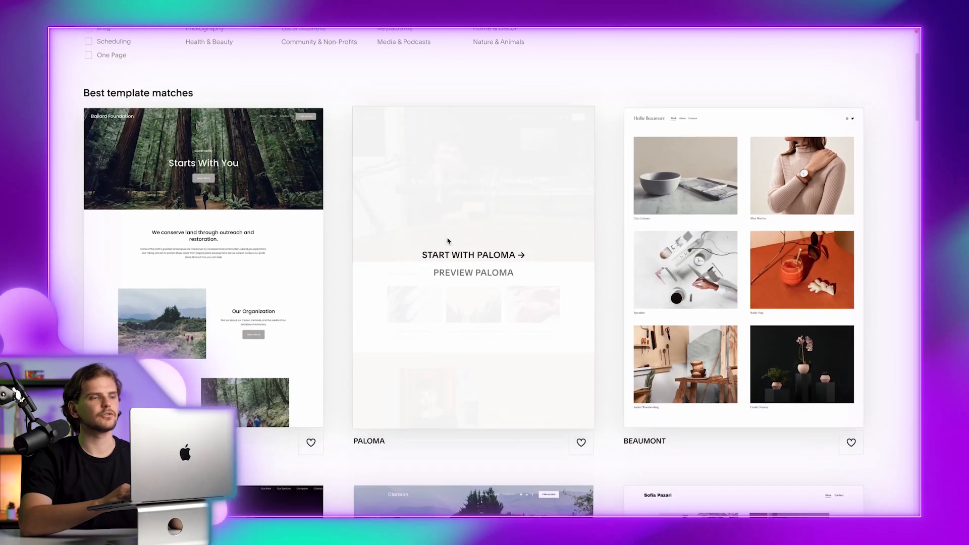
pyautogui.scroll(-3)
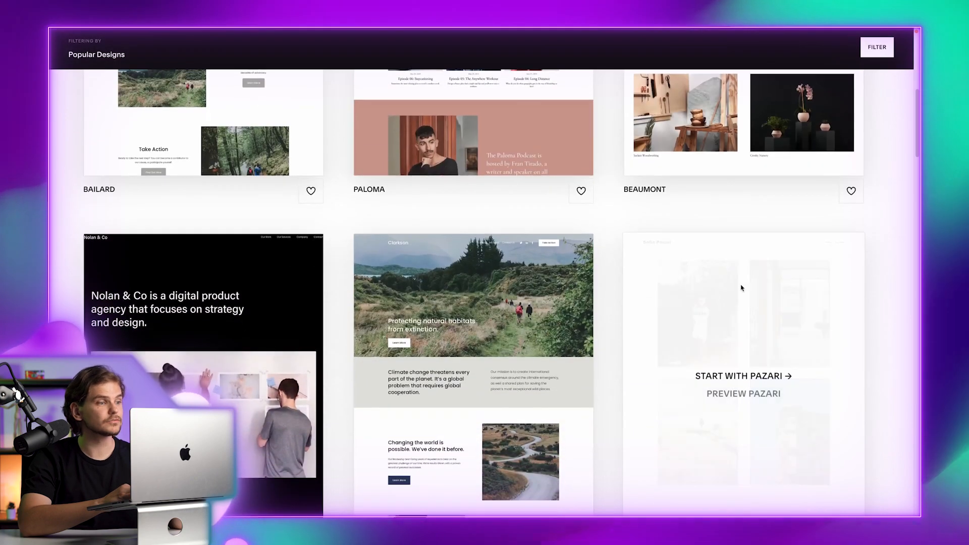
pyautogui.scroll(-3)
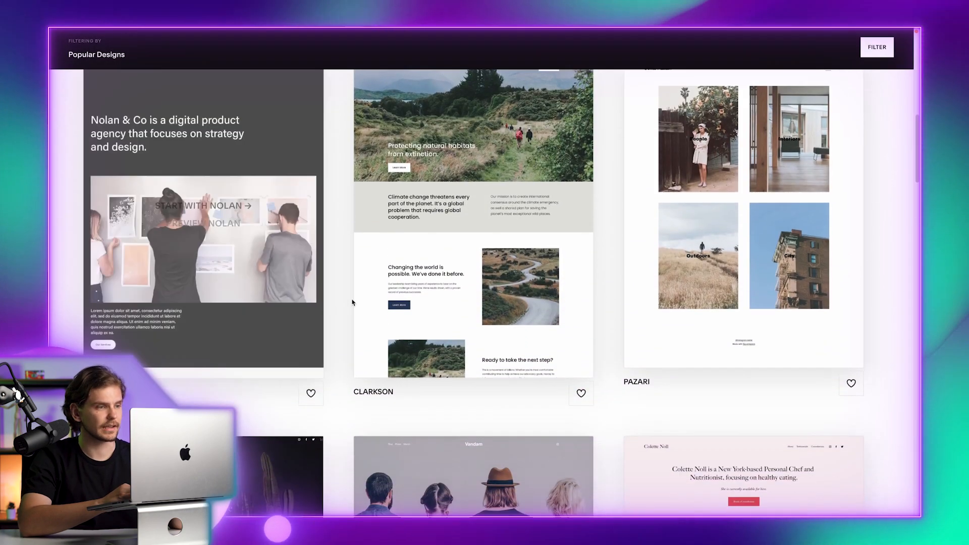
pyautogui.scroll(-3)
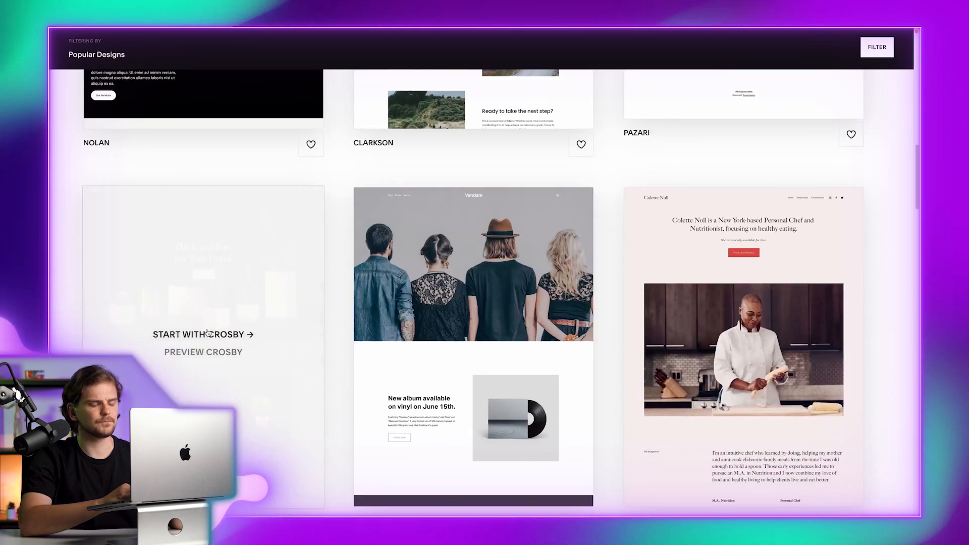
pyautogui.scroll(-3)
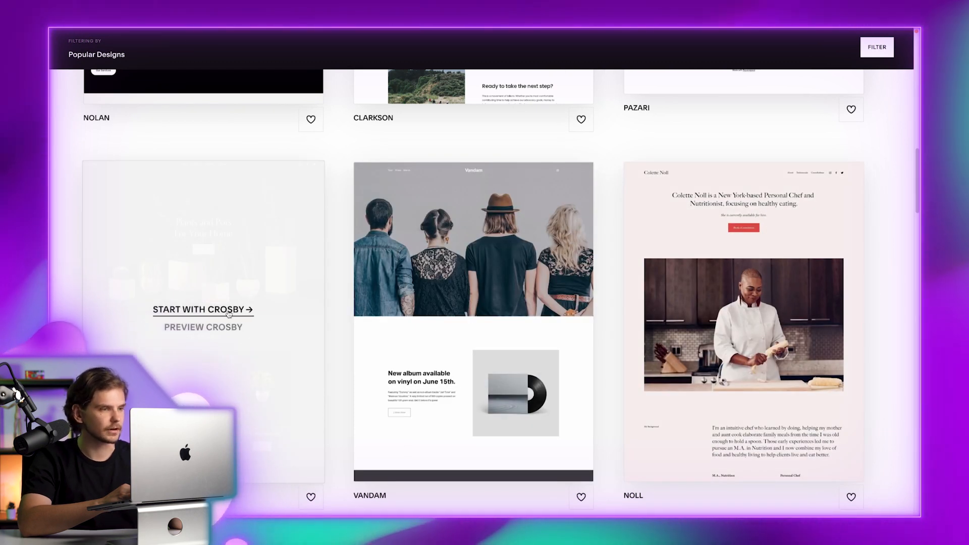
pyautogui.scroll(-3)
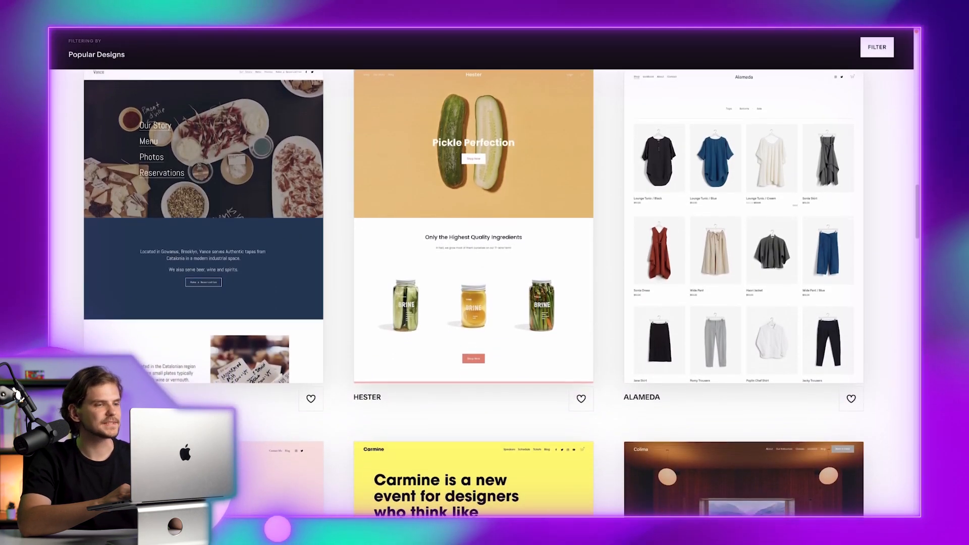
pyautogui.scroll(-3)
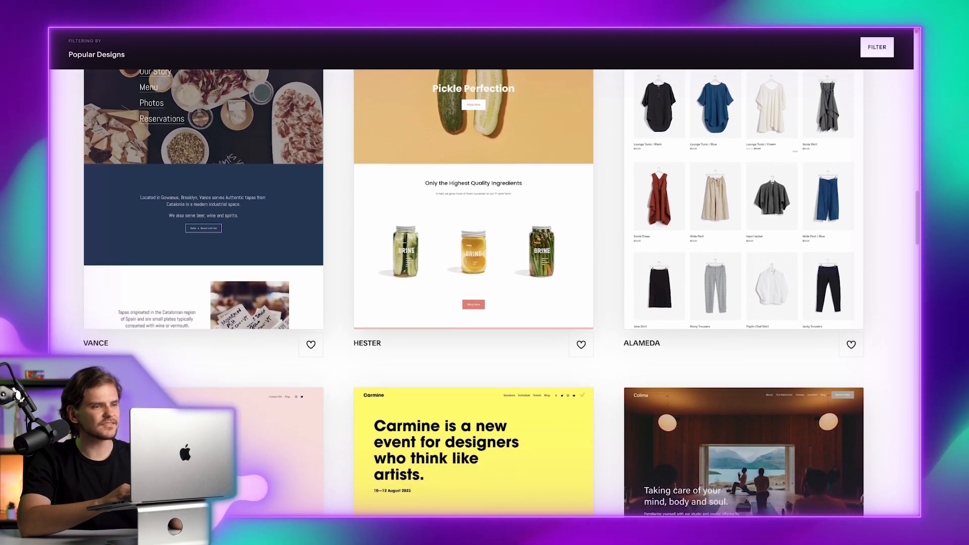
pyautogui.scroll(-3)
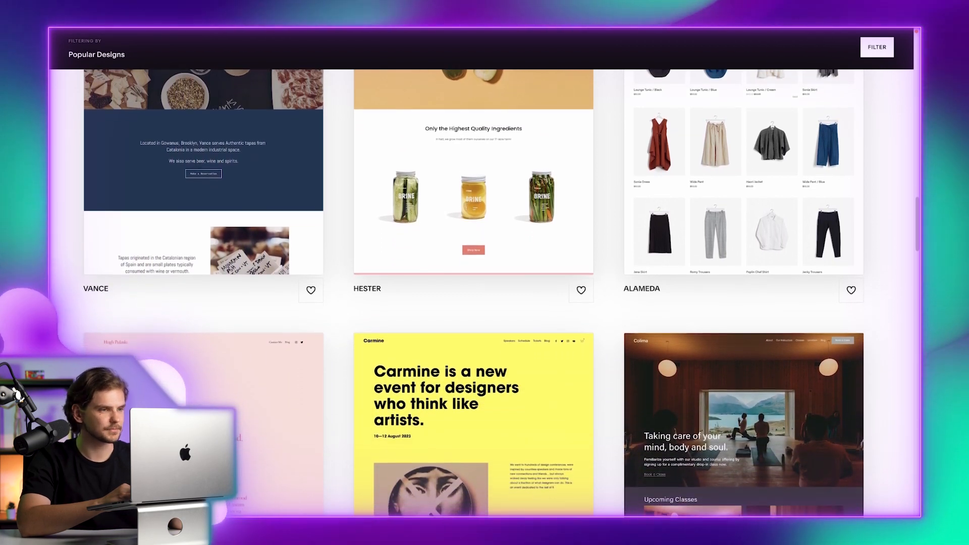
pyautogui.scroll(-3)
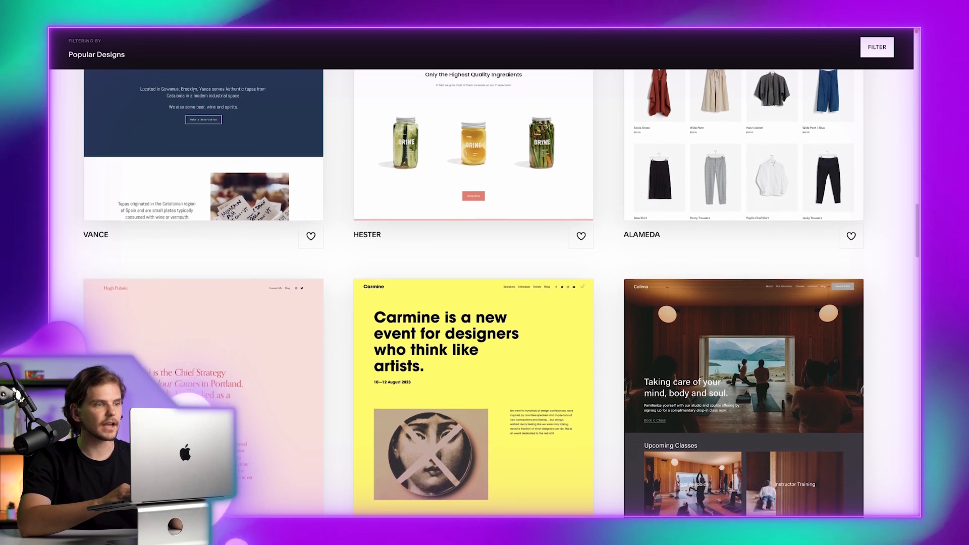
pyautogui.scroll(-3)
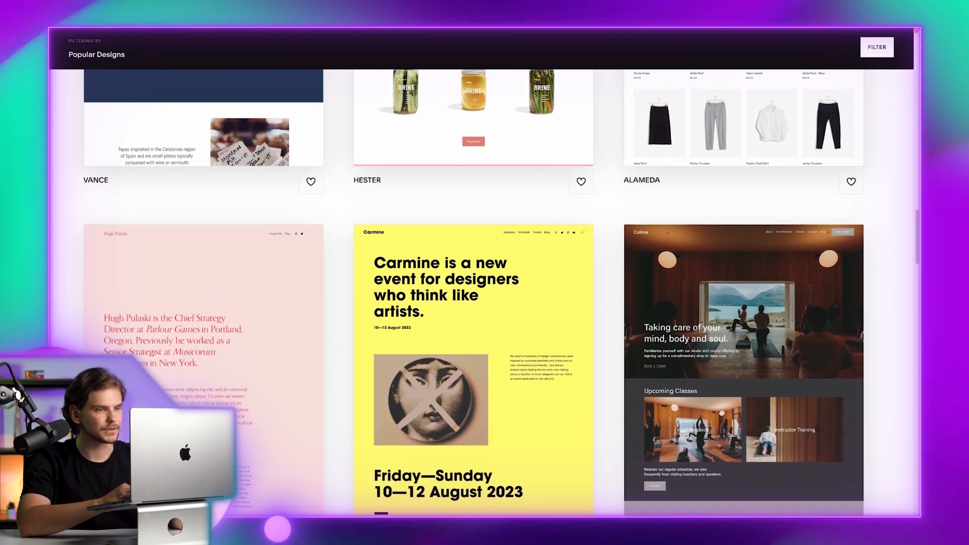
pyautogui.scroll(-3)
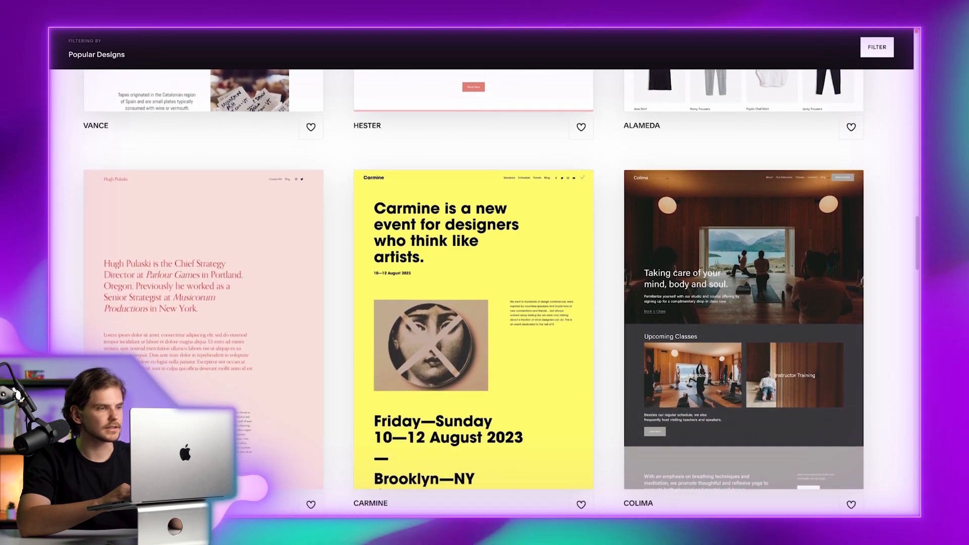
pyautogui.scroll(-3)
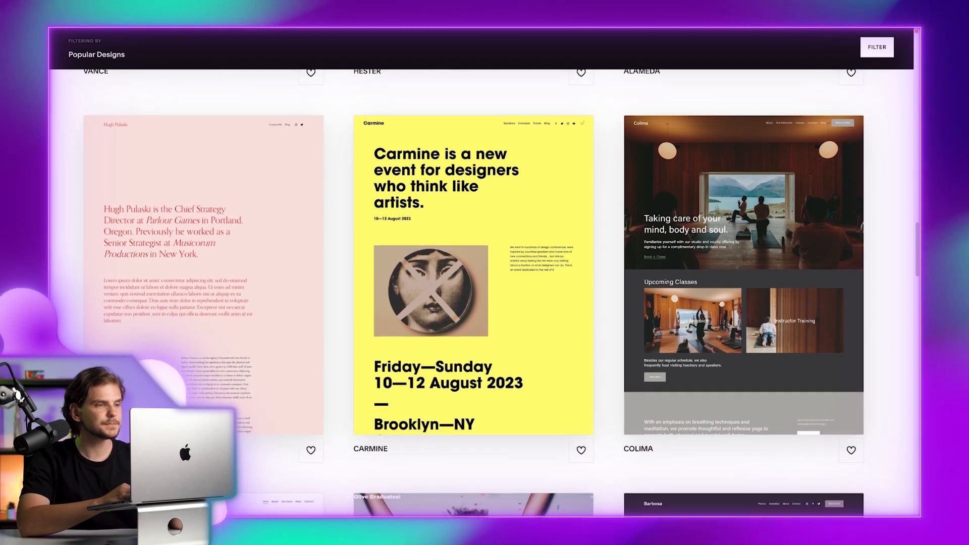
pyautogui.scroll(-3)
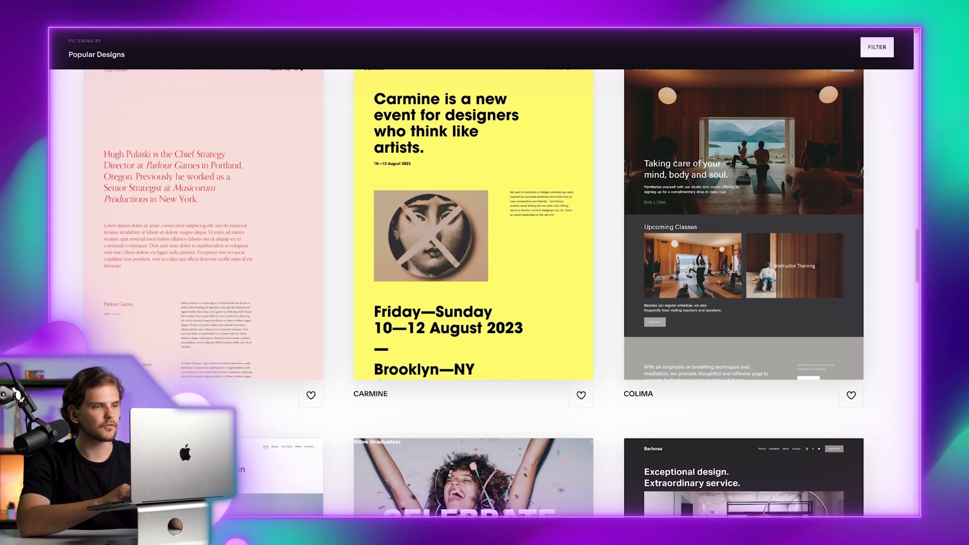
pyautogui.scroll(-3)
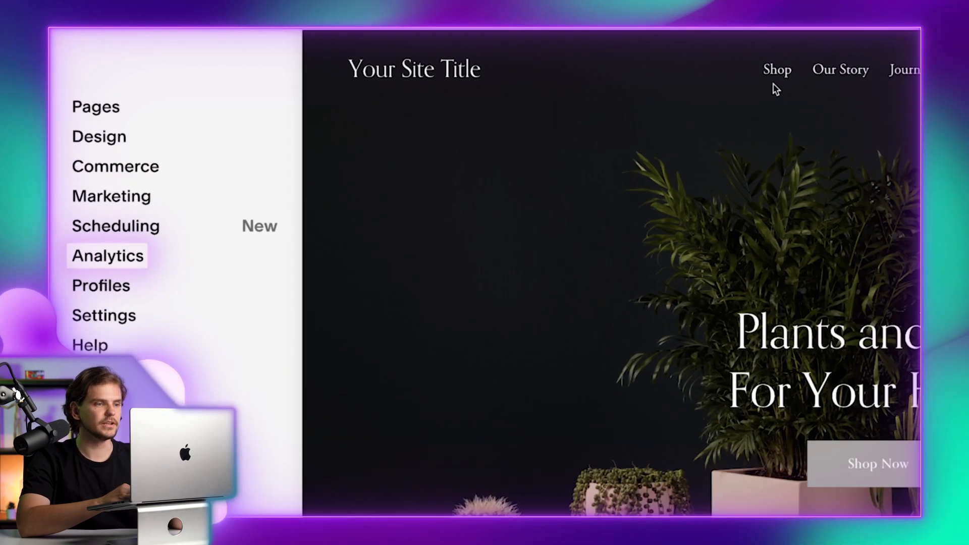
# Look at the Marketing tools, then return to the dashboard's main site menu.
pyautogui.click(107, 256)
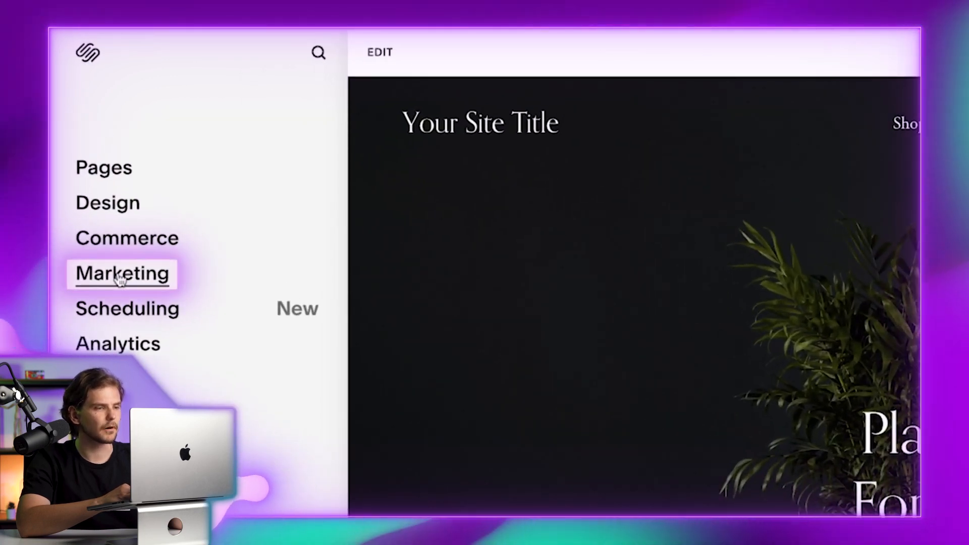
pyautogui.click(122, 274)
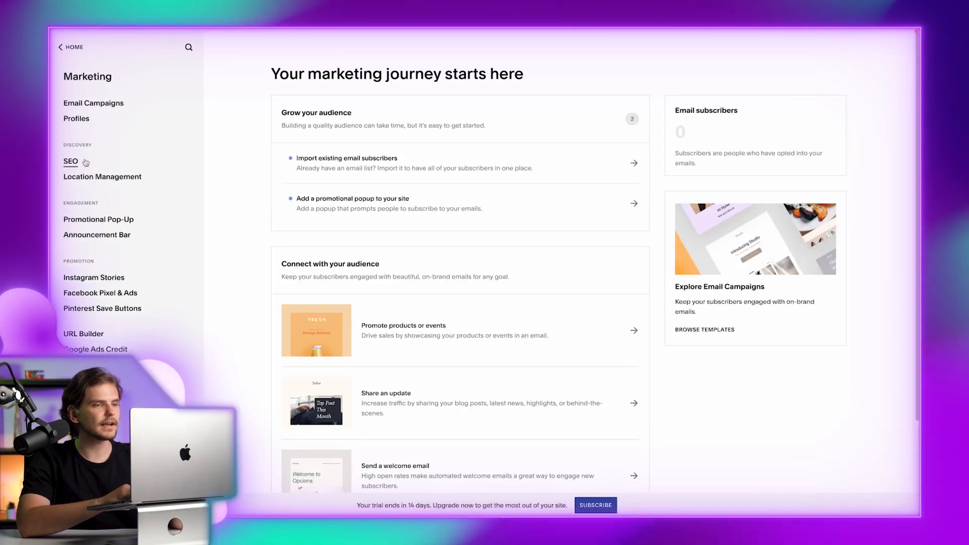
pyautogui.moveTo(313, 246)
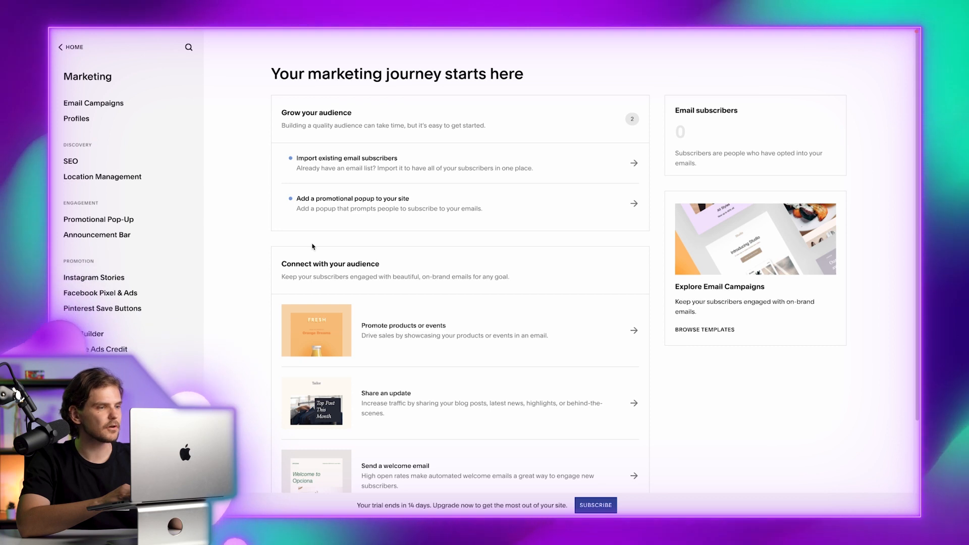
pyautogui.moveTo(125, 76)
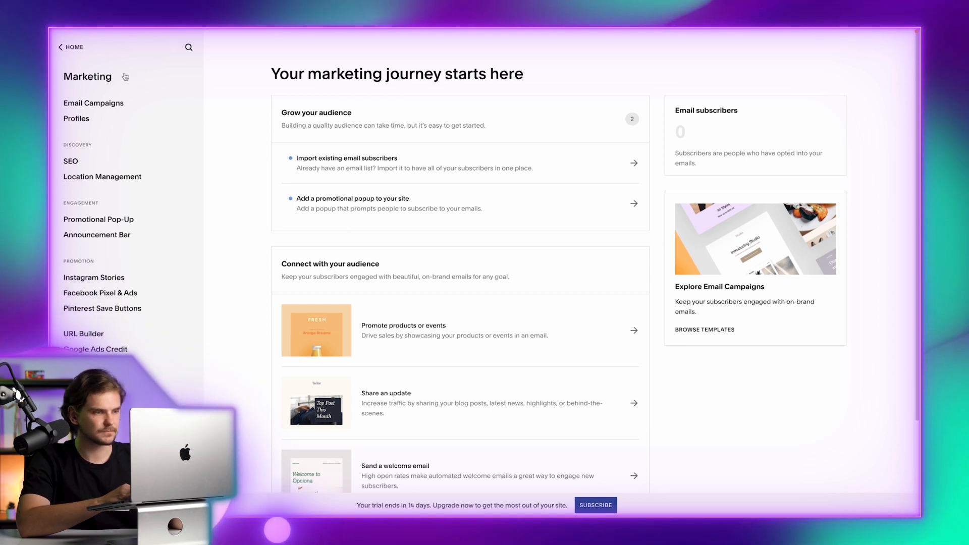
pyautogui.click(66, 46)
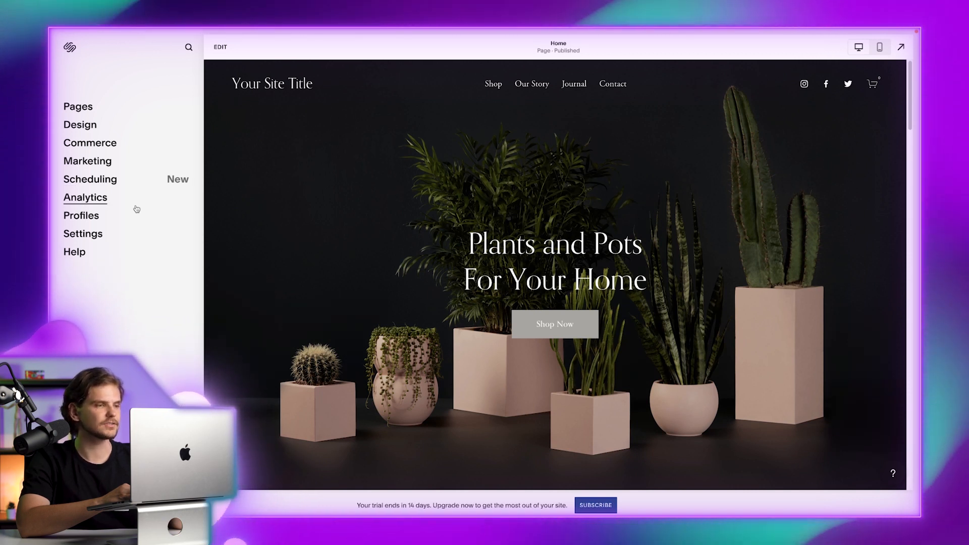
pyautogui.moveTo(80, 125)
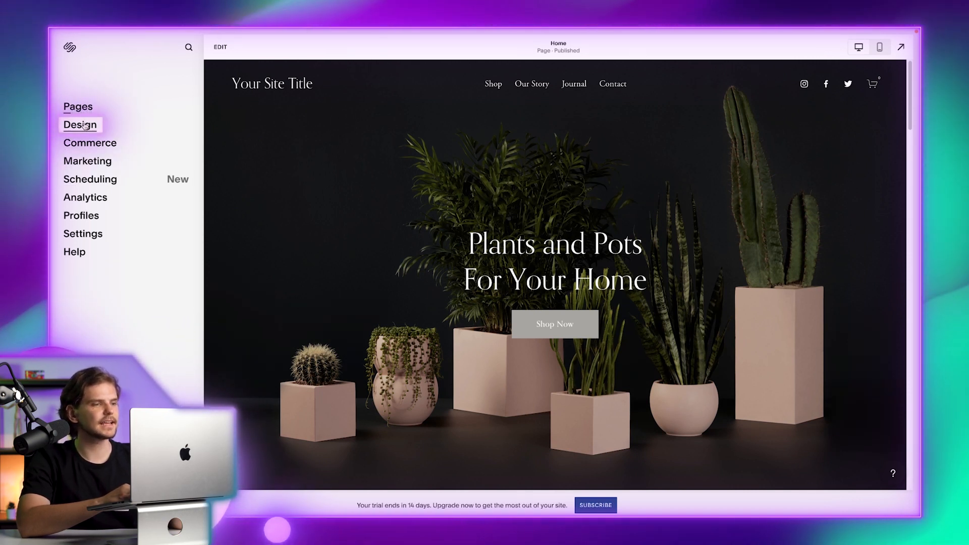
# In Site Styles choose a sans-serif font pack, then bring up the colour theme settings.
pyautogui.click(80, 125)
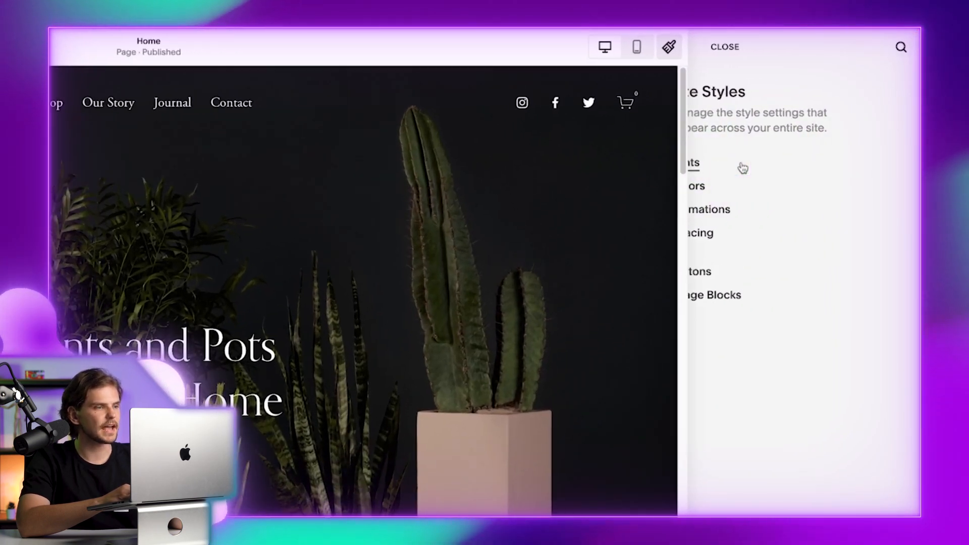
pyautogui.click(693, 163)
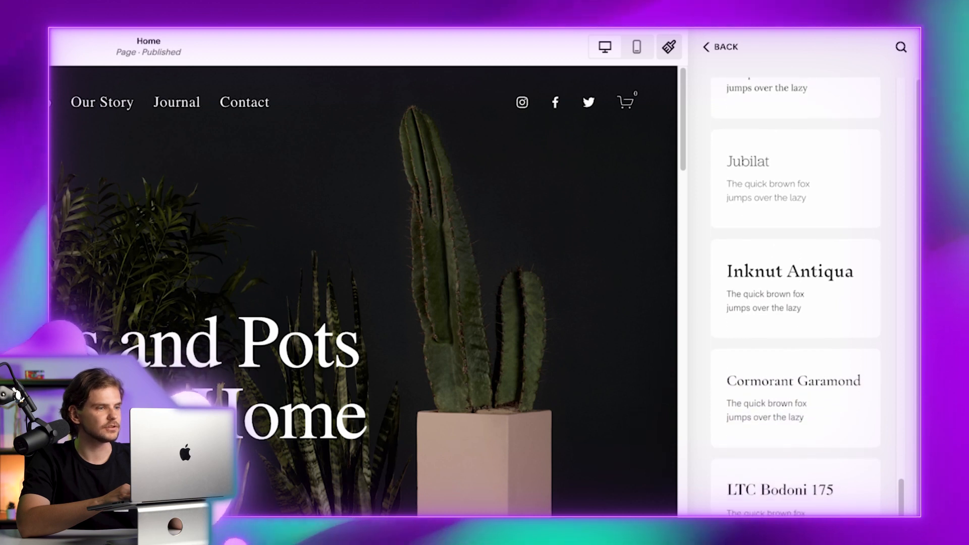
pyautogui.click(726, 46)
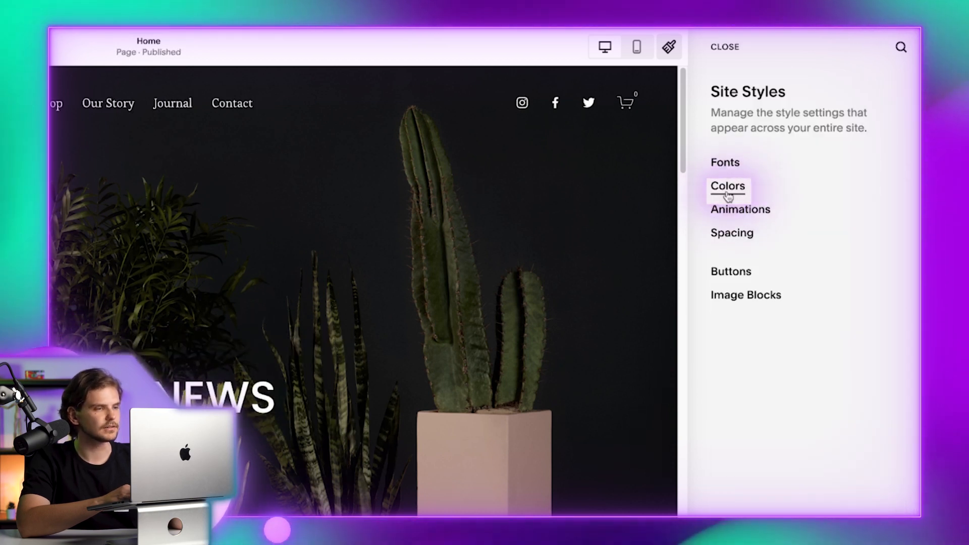
pyautogui.click(727, 185)
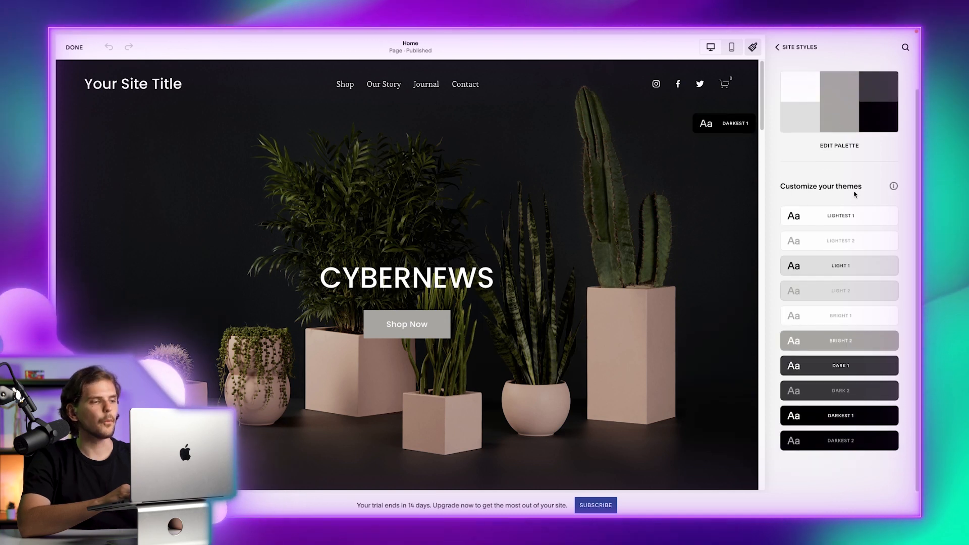
pyautogui.moveTo(838, 316)
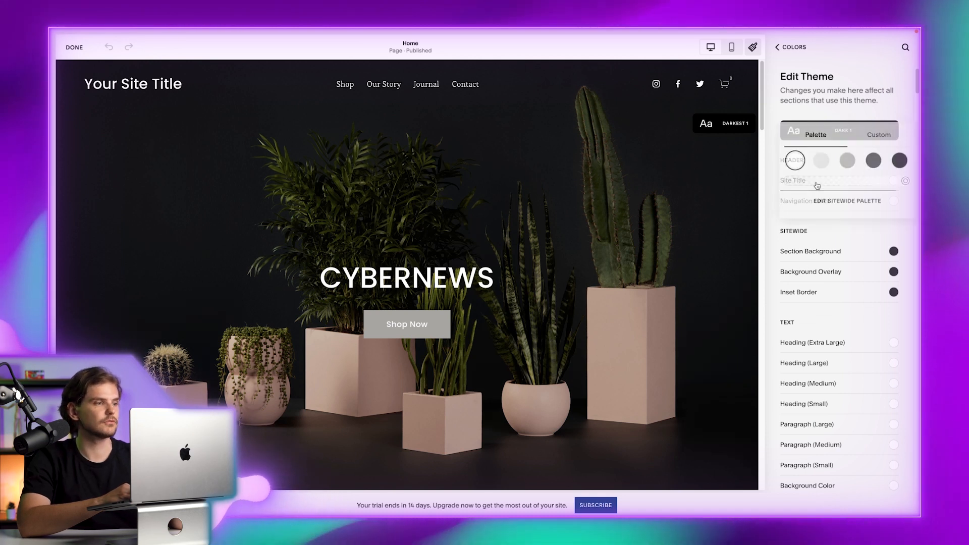
# Finish the colour theme (green Shop Now button) and pick an entrance animation style.
pyautogui.click(776, 47)
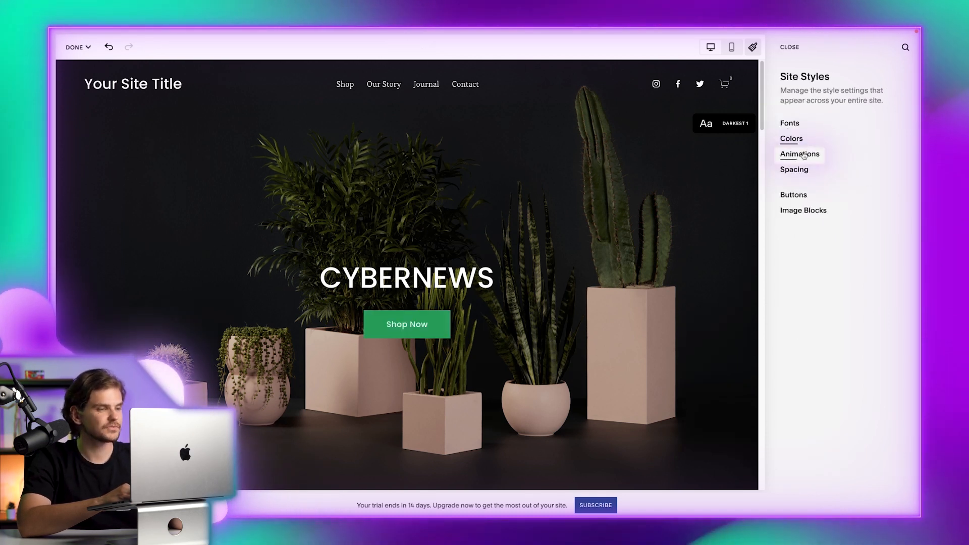
pyautogui.click(799, 153)
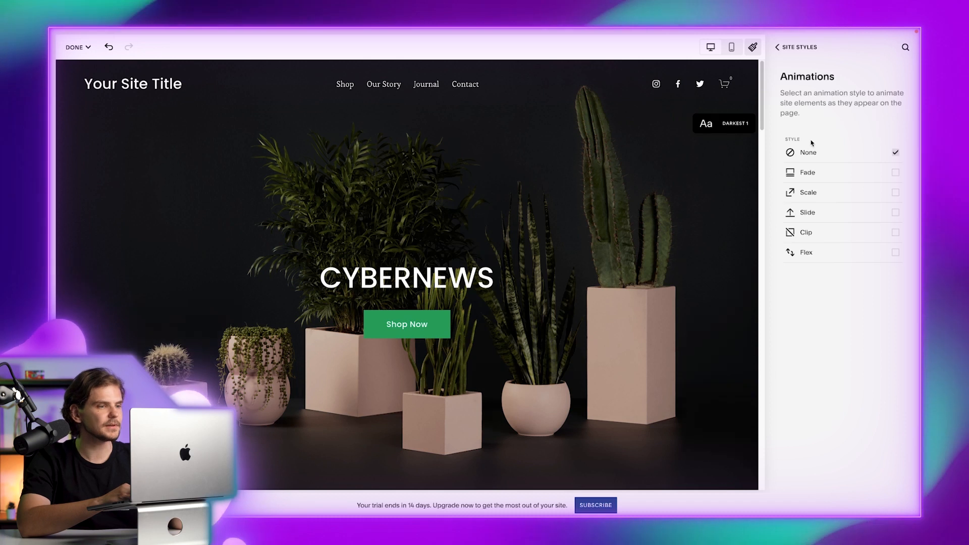
pyautogui.moveTo(847, 198)
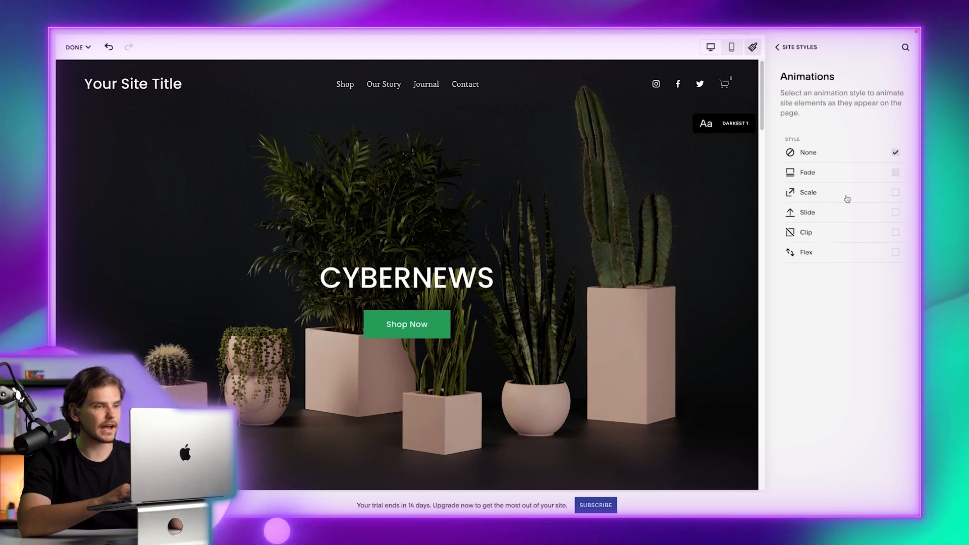
pyautogui.click(821, 173)
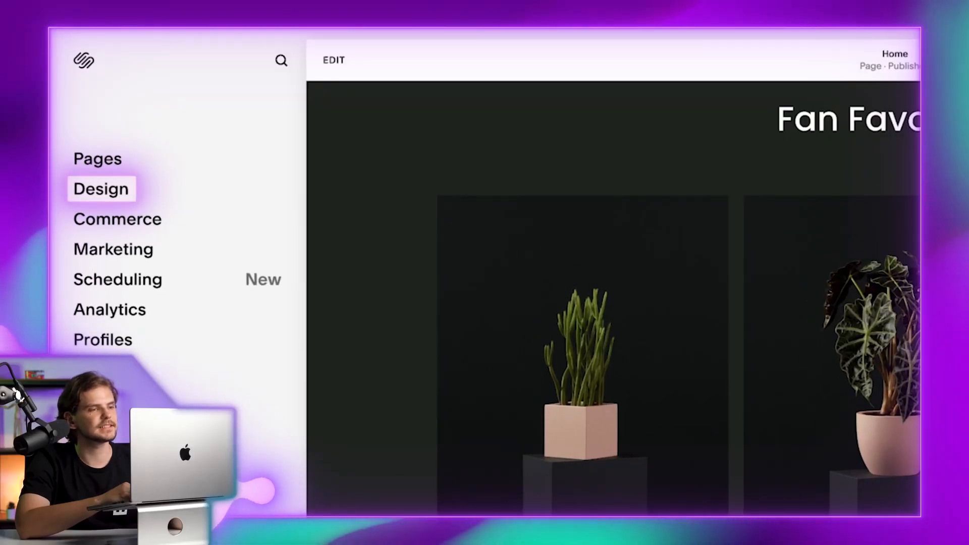
# Add Custom CSS for a dark green site gradient with transparent sections and save it.
pyautogui.click(101, 189)
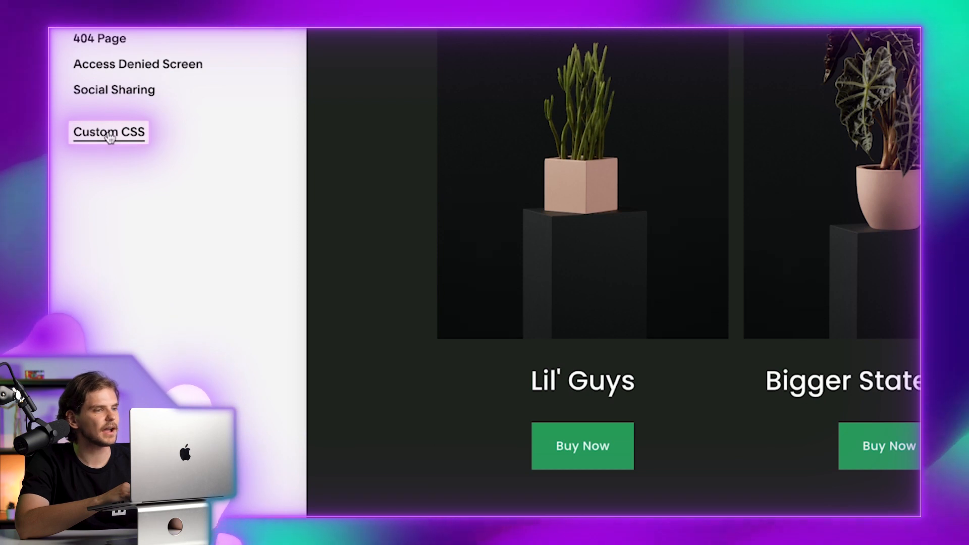
pyautogui.click(107, 132)
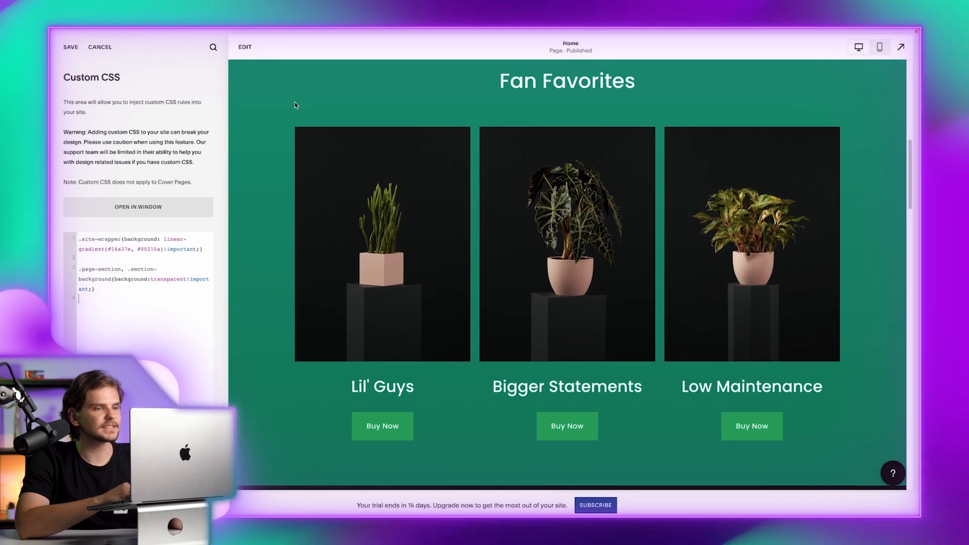
pyautogui.click(69, 47)
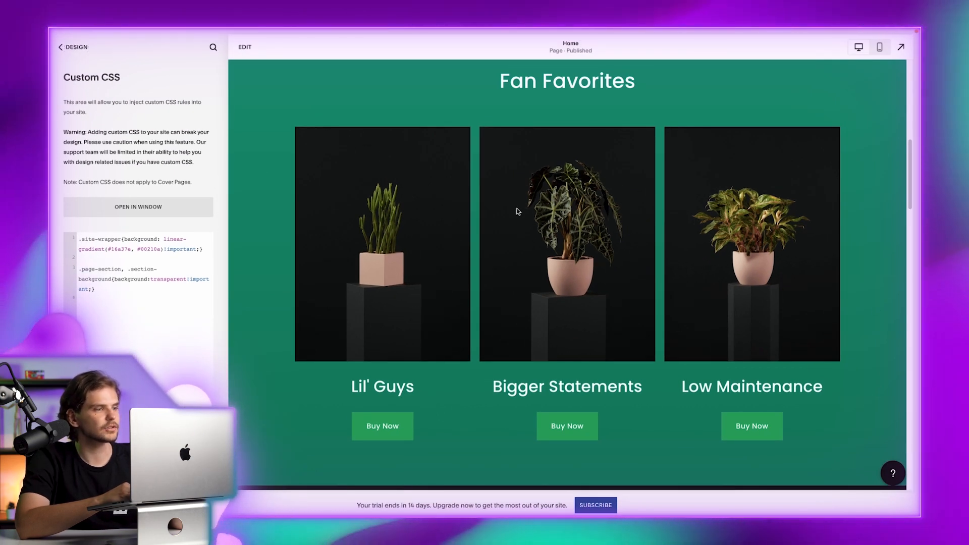
pyautogui.scroll(-3)
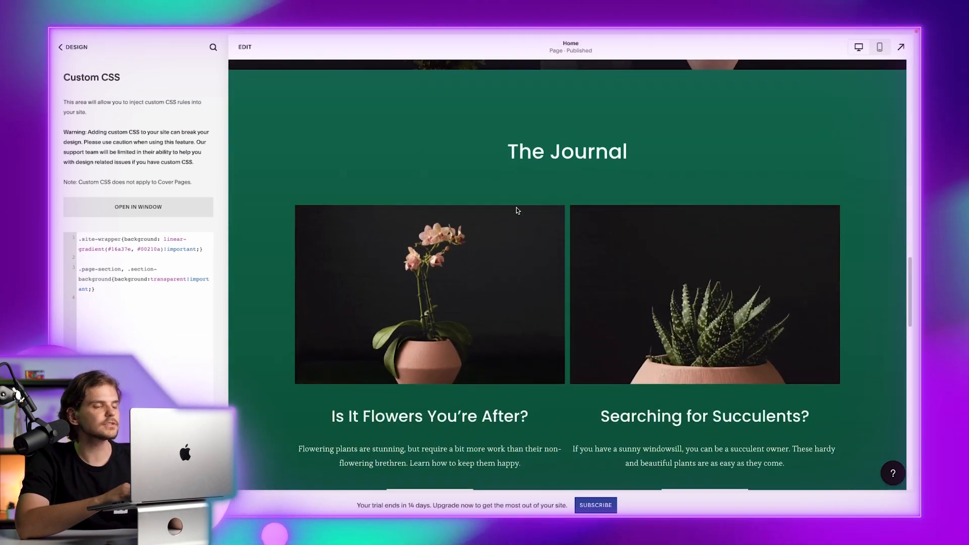
pyautogui.scroll(-3)
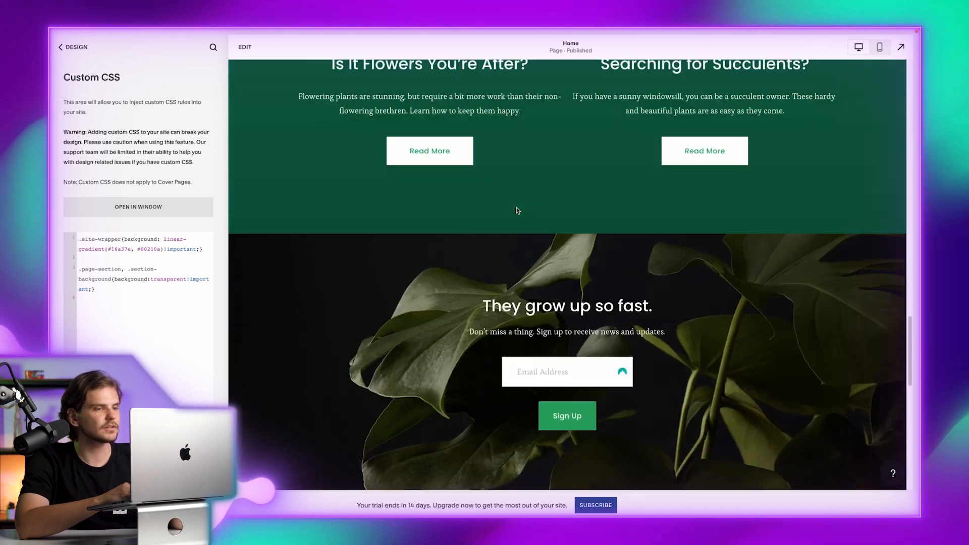
pyautogui.scroll(3)
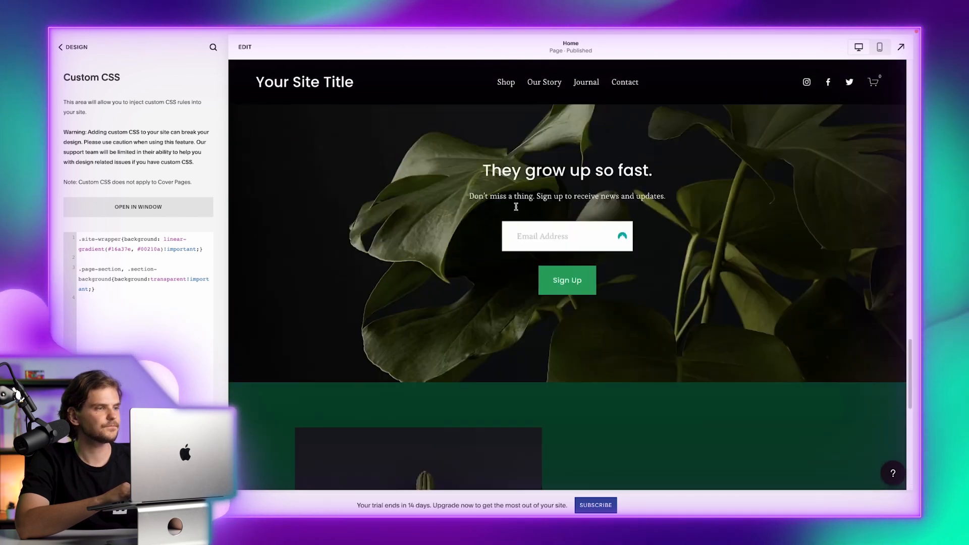
pyautogui.click(71, 47)
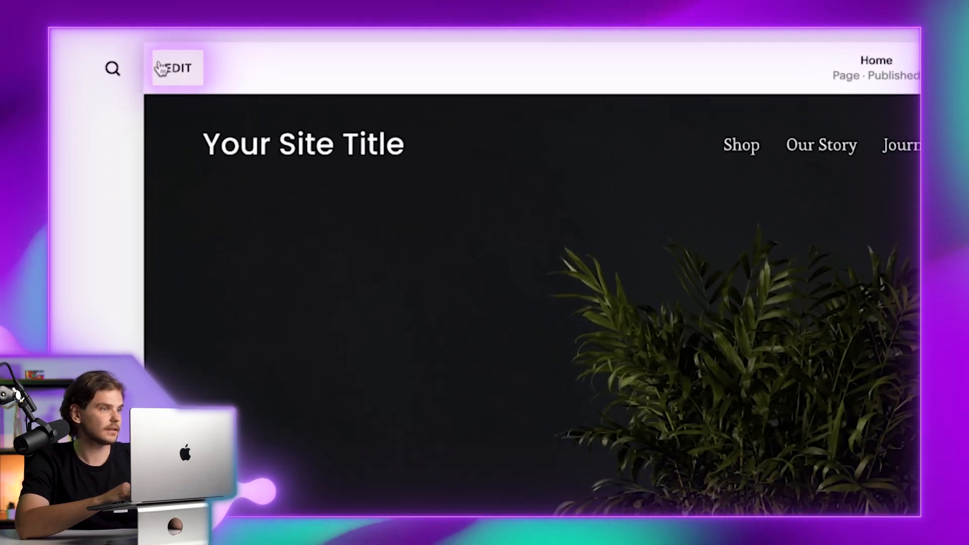
# Edit the site header's title and logo settings and add a logo image.
pyautogui.click(175, 69)
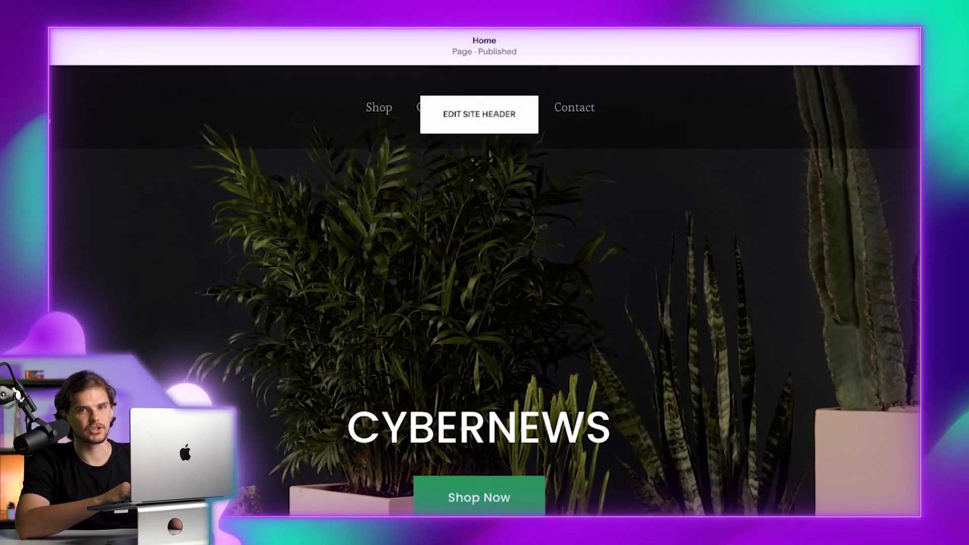
pyautogui.click(478, 113)
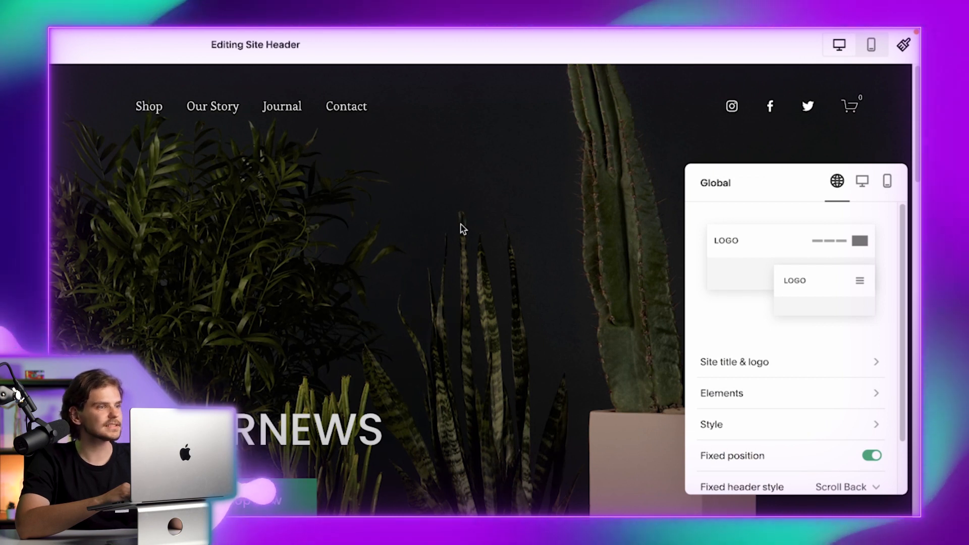
pyautogui.moveTo(782, 351)
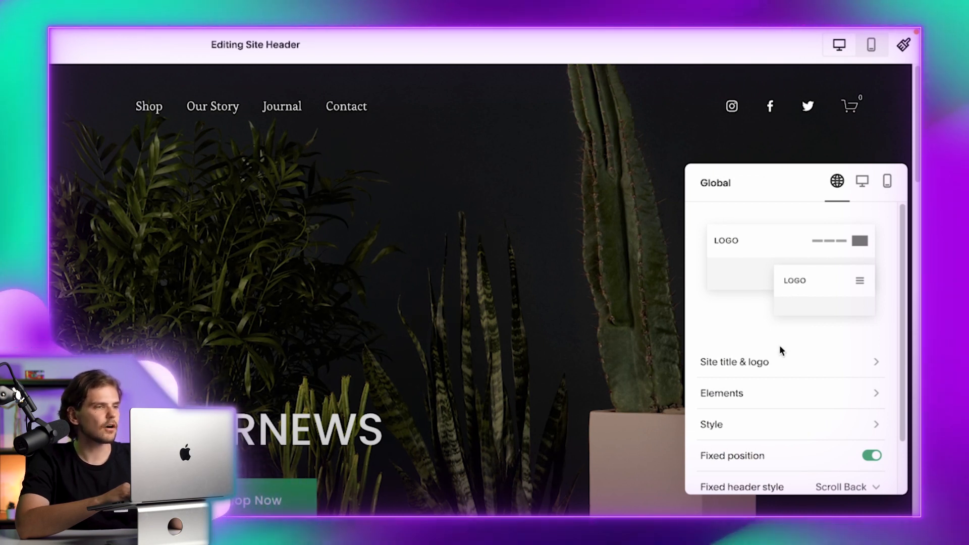
pyautogui.click(734, 362)
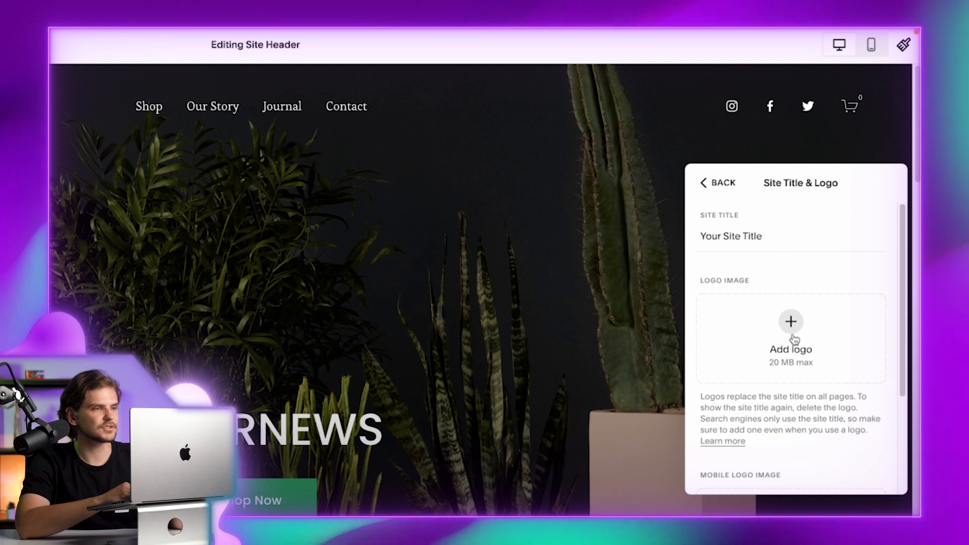
pyautogui.click(791, 322)
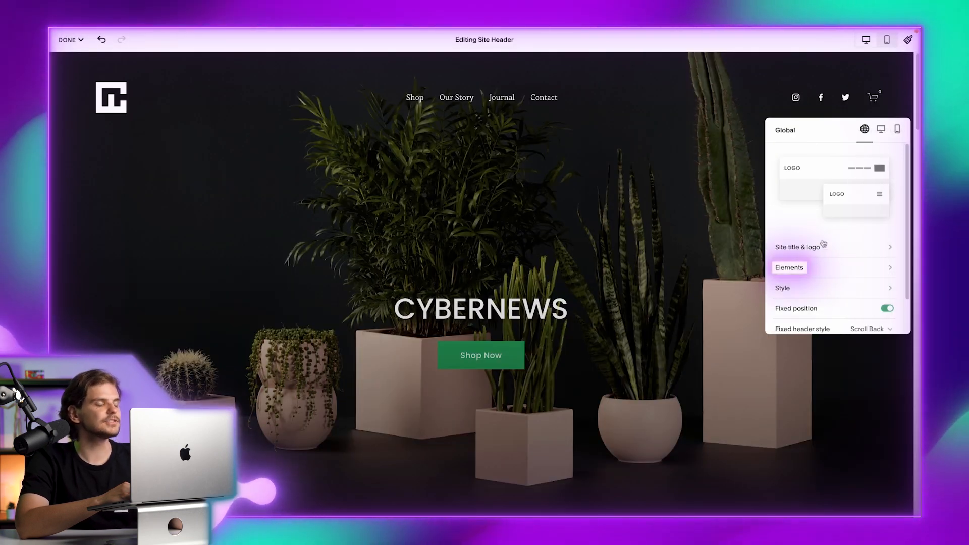
# Adjust header elements to add a YouTube social icon, then bring up the header style settings.
pyautogui.click(789, 268)
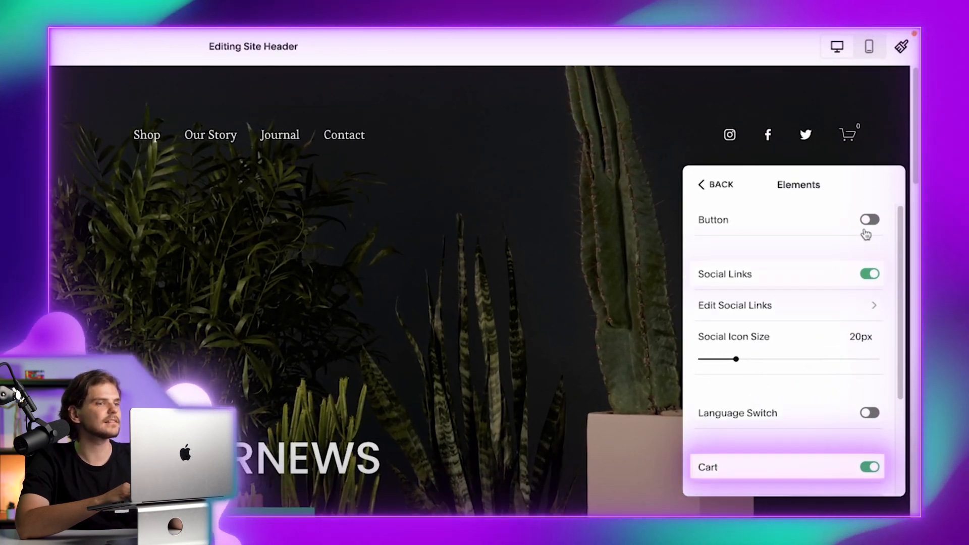
pyautogui.scroll(-3)
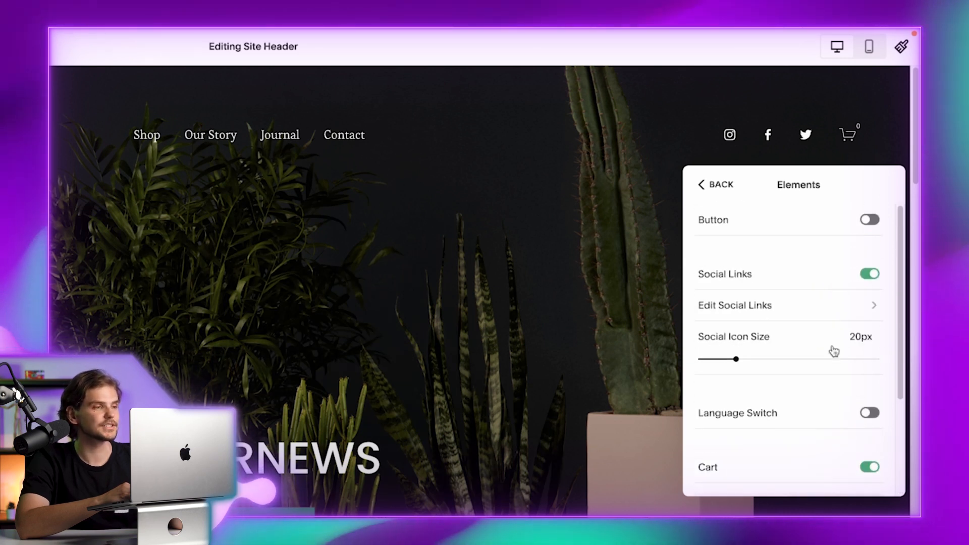
pyautogui.click(714, 185)
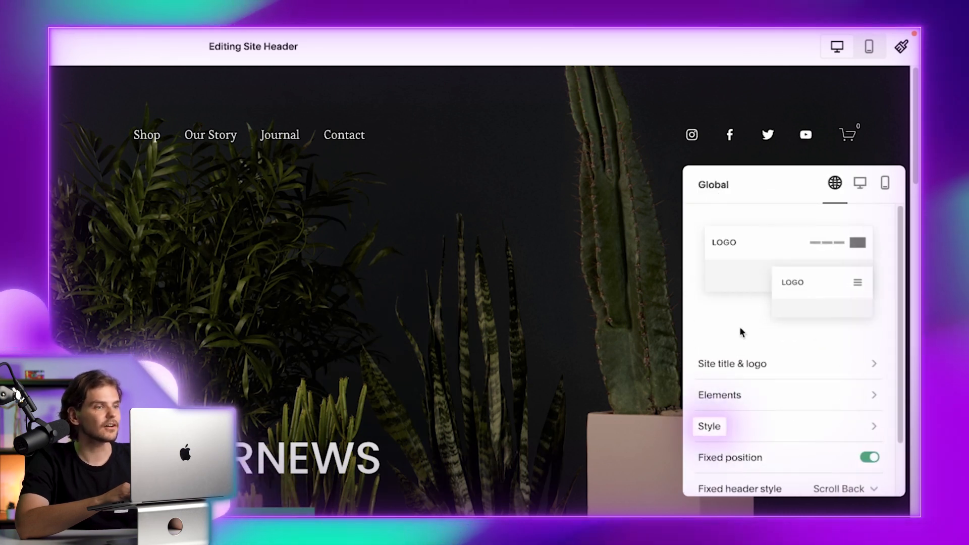
pyautogui.click(710, 426)
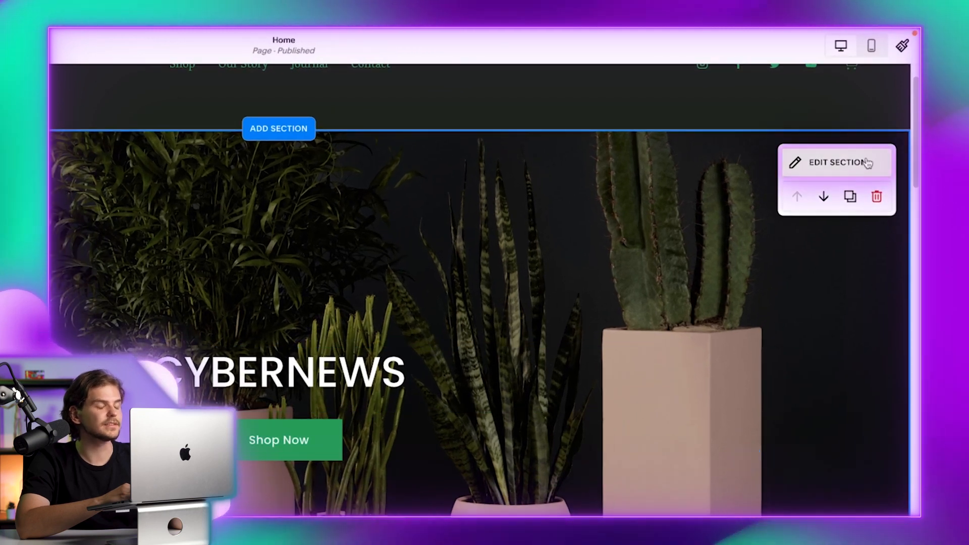
# Replace the hero section background with the dark grid image of a person over coloured shapes.
pyautogui.click(834, 162)
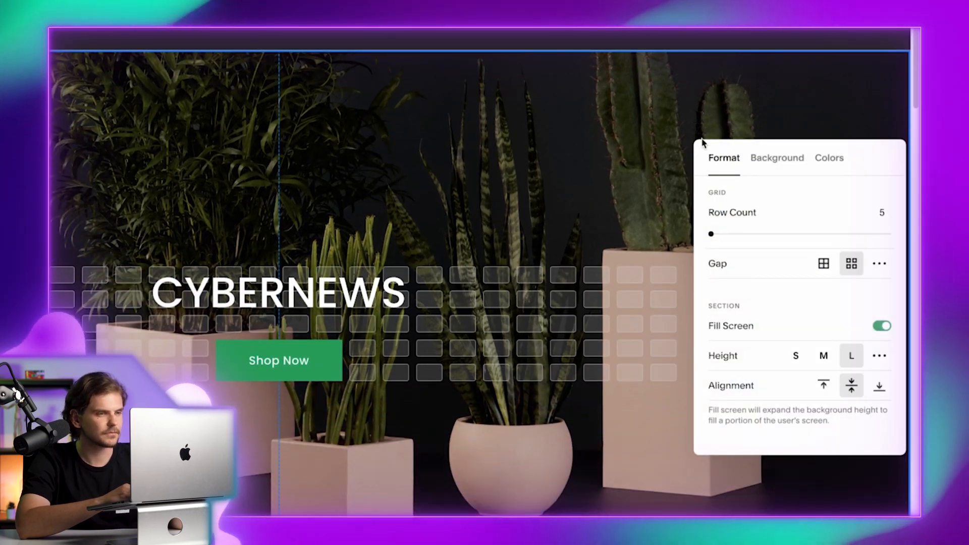
pyautogui.click(778, 158)
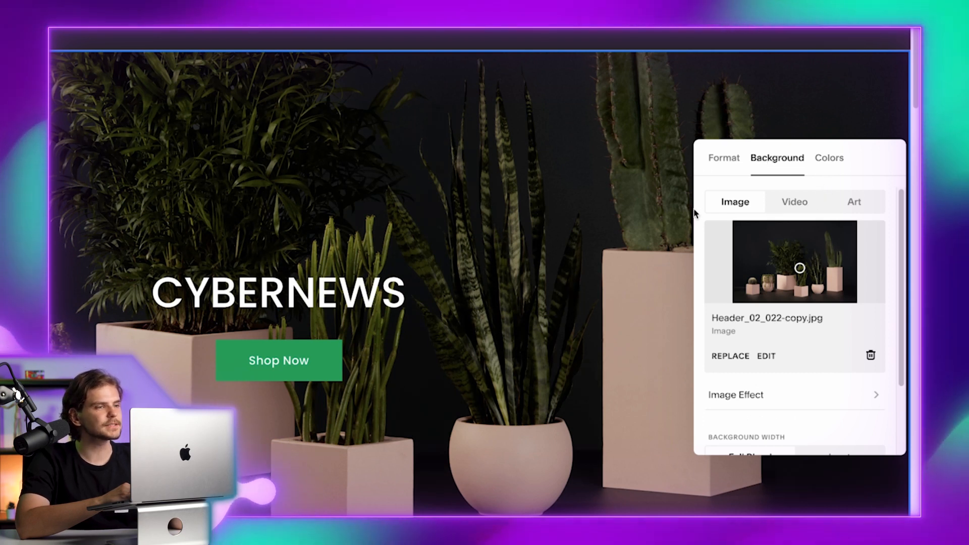
pyautogui.moveTo(779, 272)
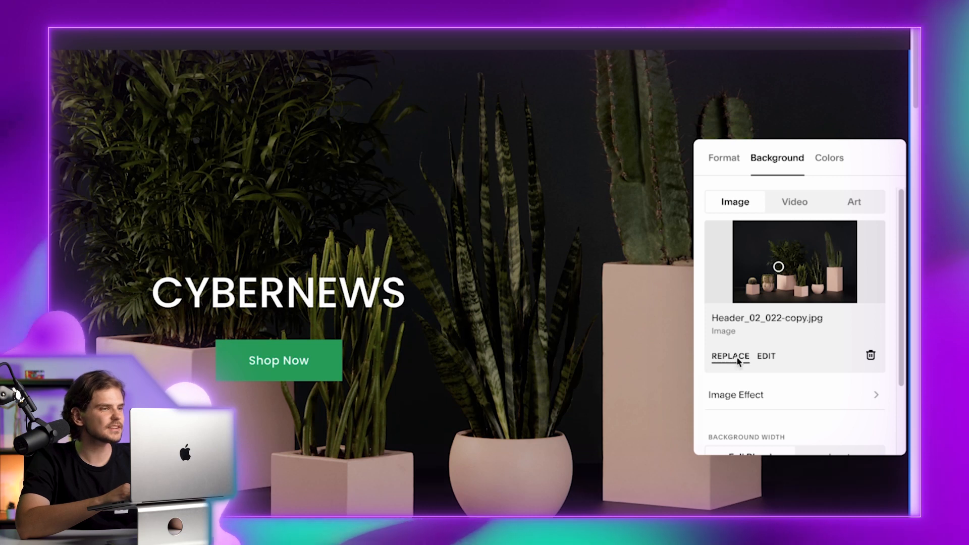
pyautogui.click(730, 356)
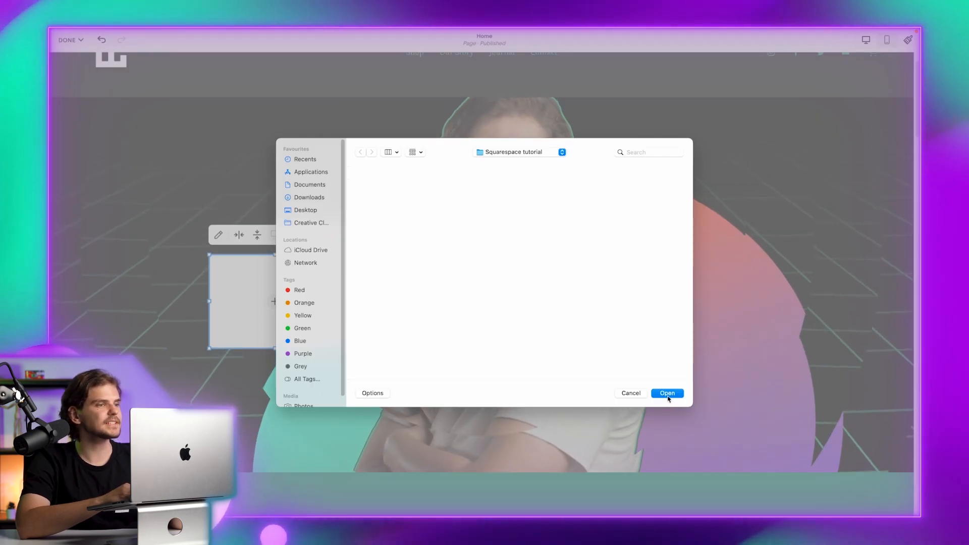
pyautogui.click(667, 393)
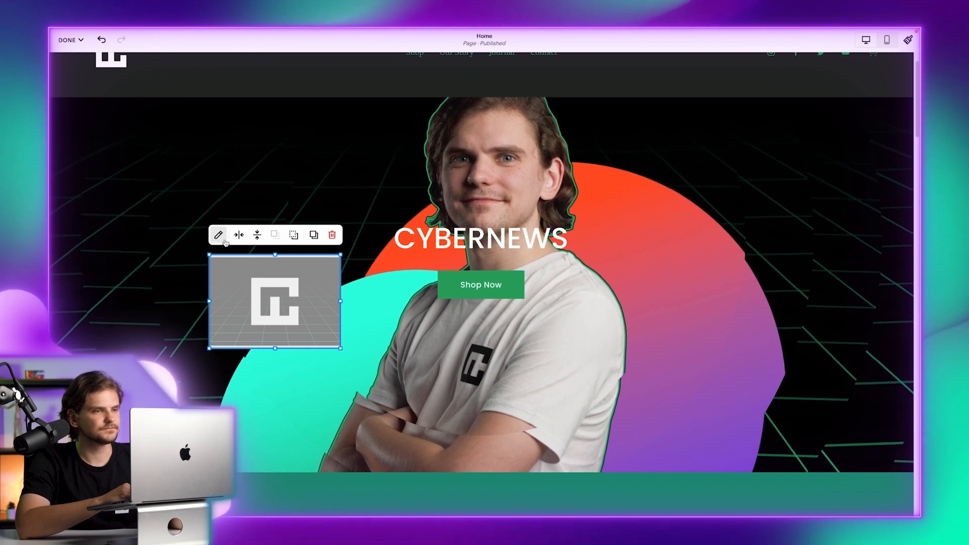
# Try 1:1 shape cropping options on the hero's logo image block.
pyautogui.click(218, 235)
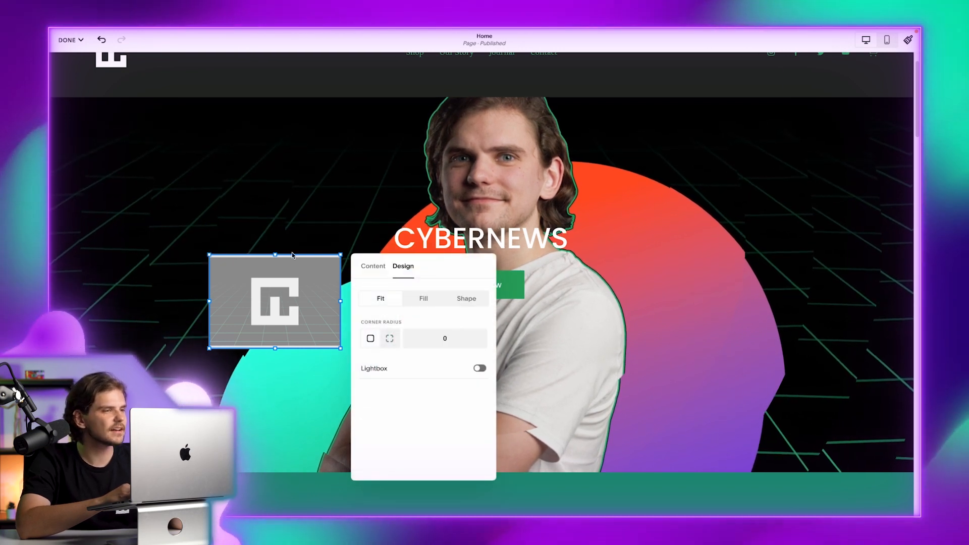
pyautogui.click(466, 299)
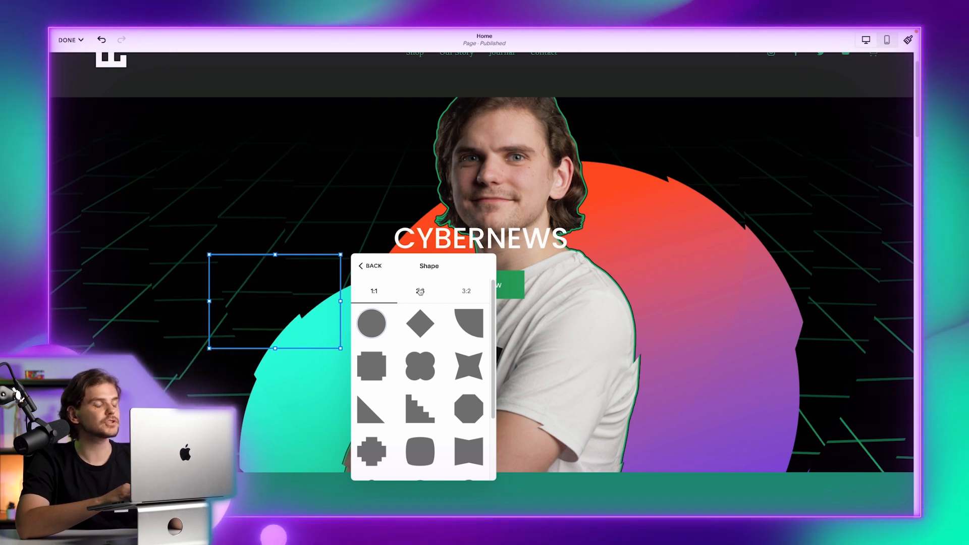
pyautogui.click(370, 266)
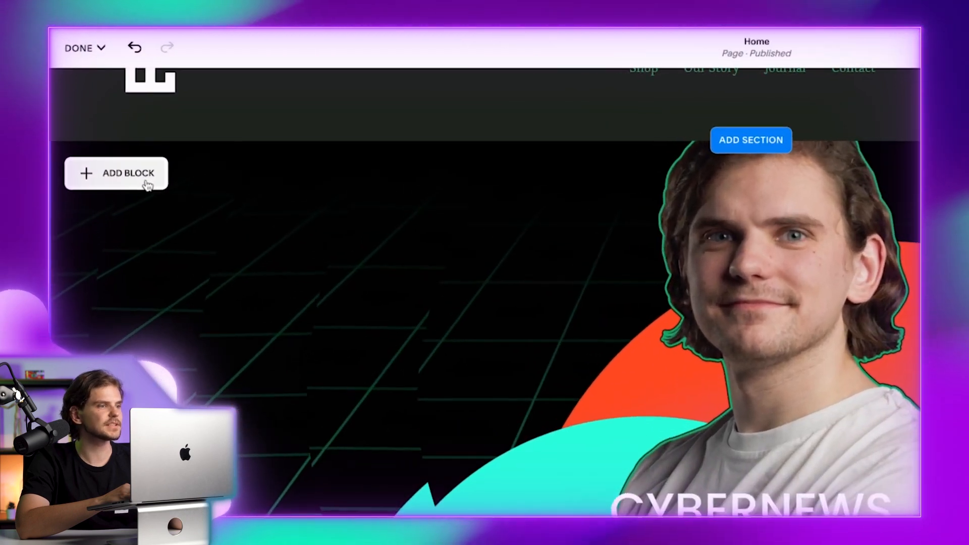
# Add an image block filled with a free stock photo of code, searched as 'computer'.
pyautogui.click(129, 173)
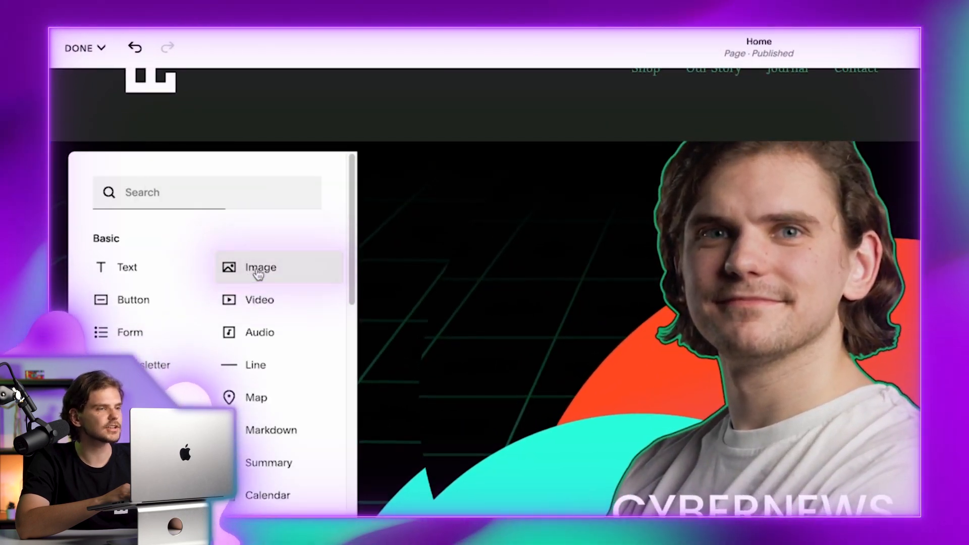
pyautogui.click(260, 267)
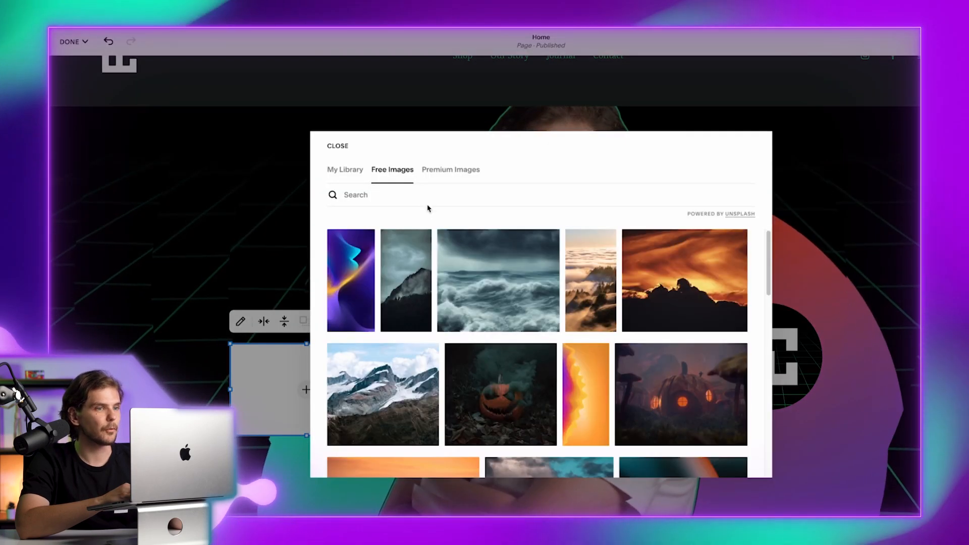
pyautogui.write('cyber')
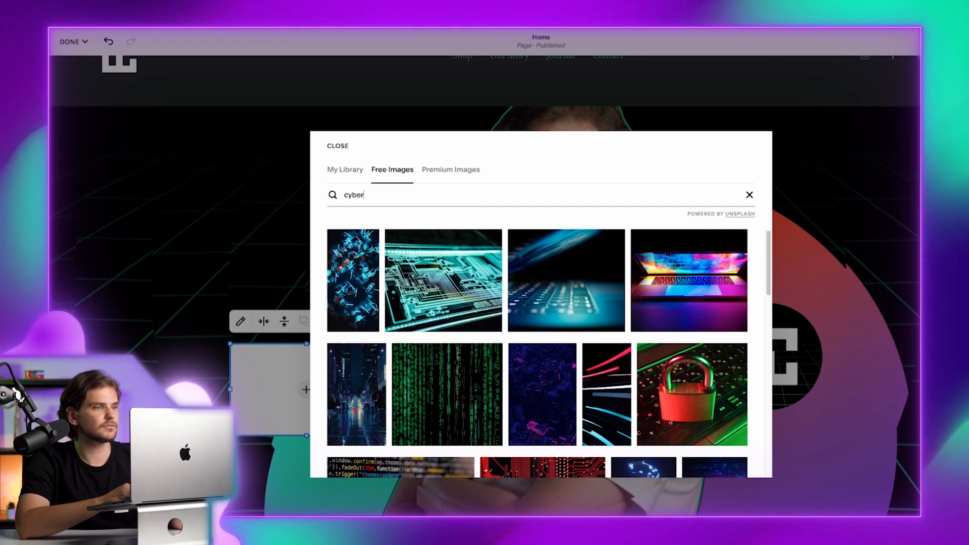
pyautogui.moveTo(513, 301)
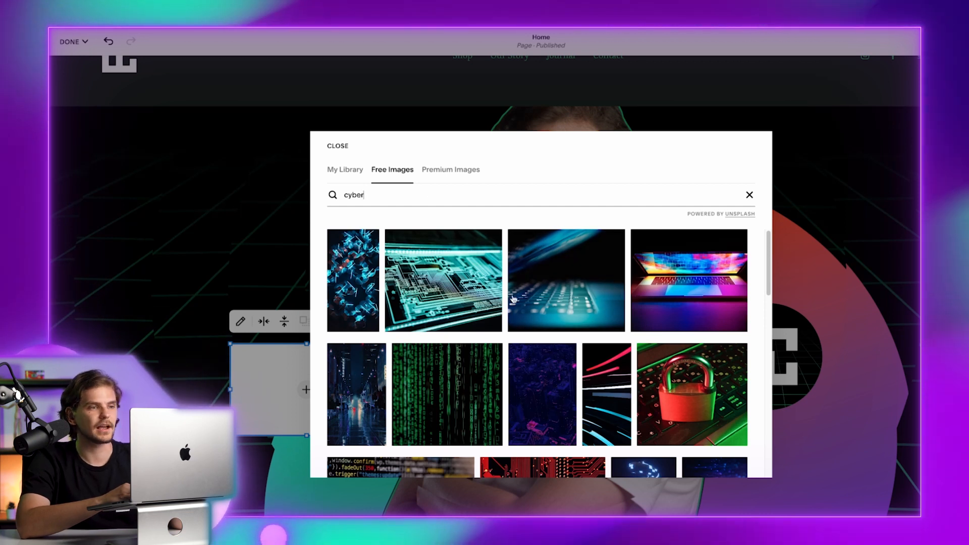
pyautogui.write('computer')
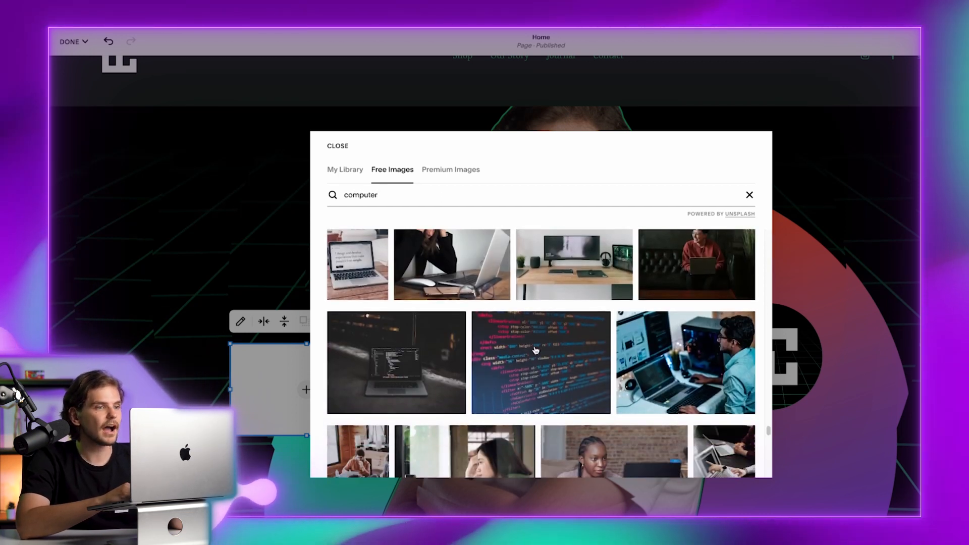
pyautogui.click(537, 361)
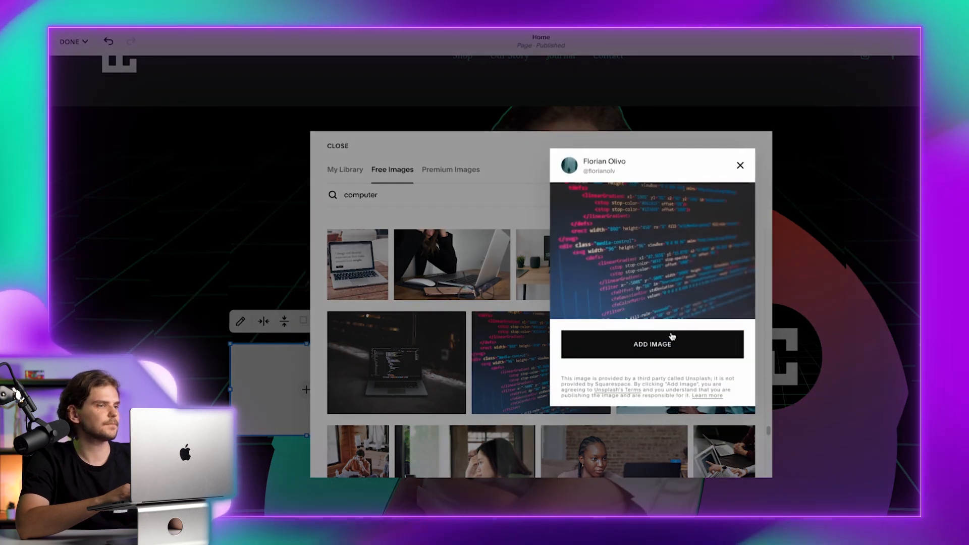
pyautogui.click(741, 165)
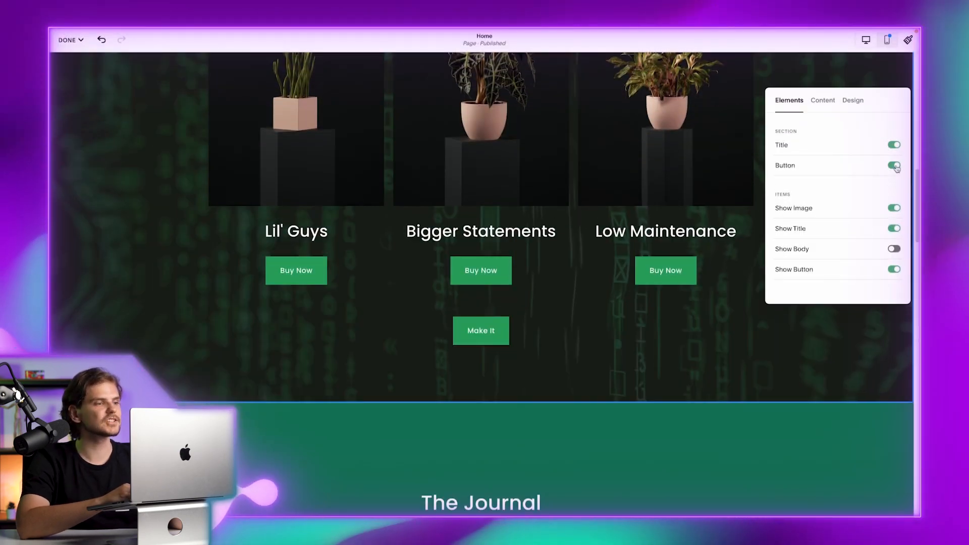
# Hide the Make It button and delete the extra items, leaving only Low Maintenance.
pyautogui.click(894, 166)
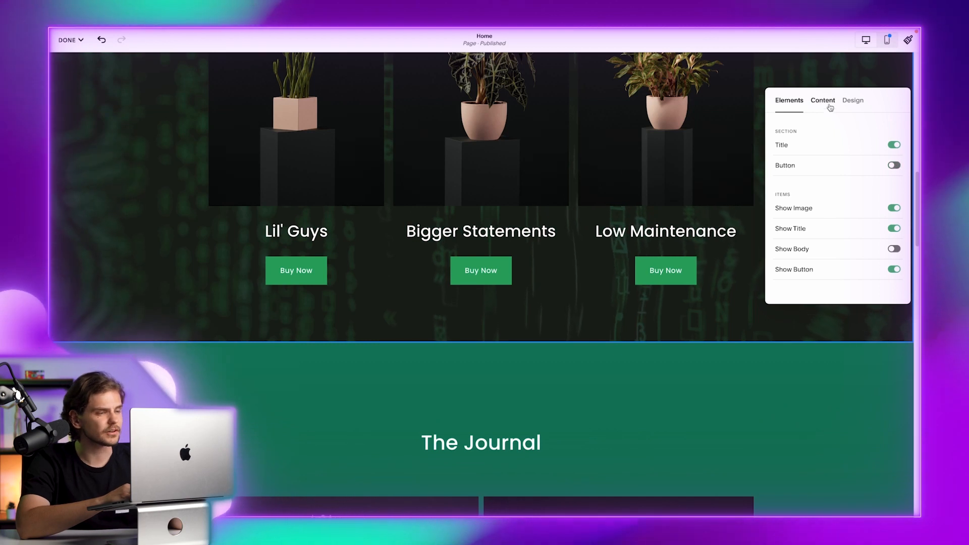
pyautogui.click(822, 100)
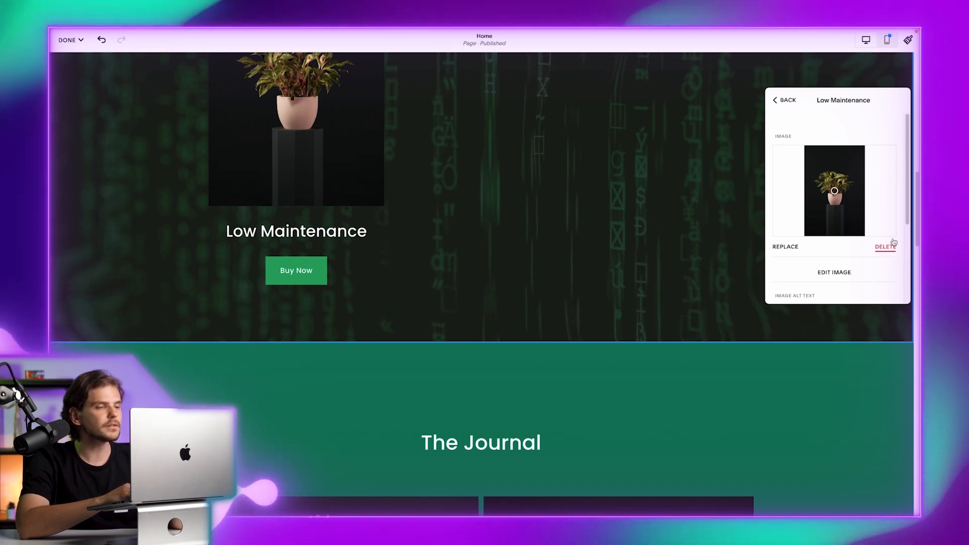
pyautogui.click(884, 246)
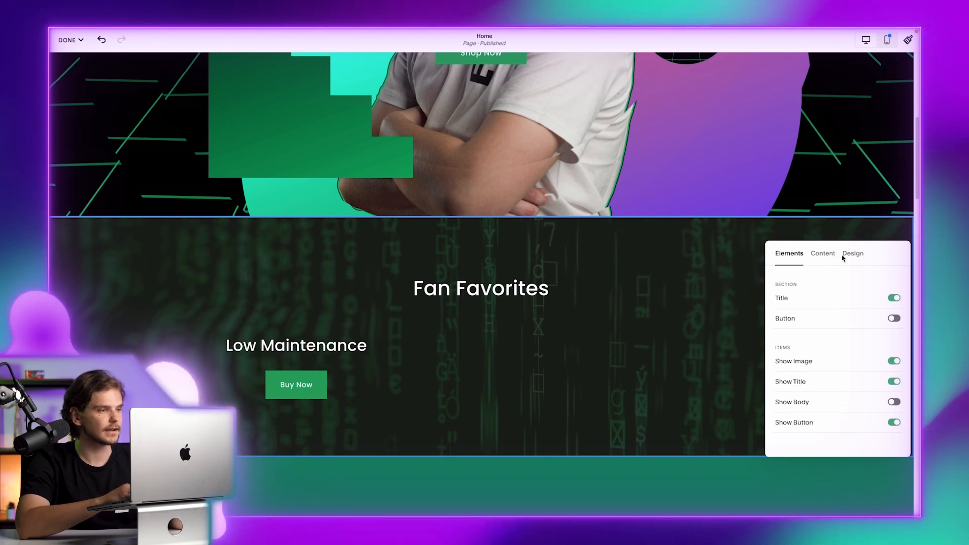
pyautogui.click(852, 253)
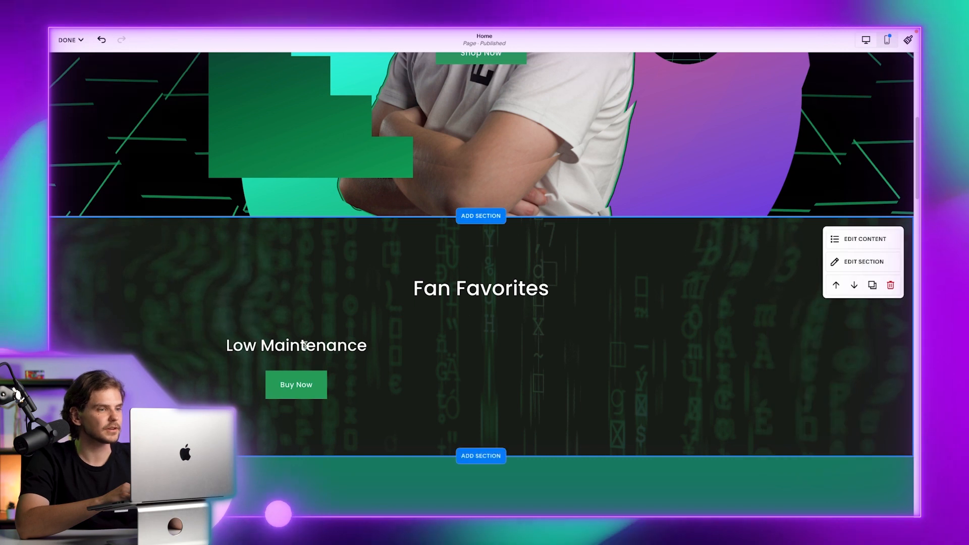
pyautogui.click(864, 261)
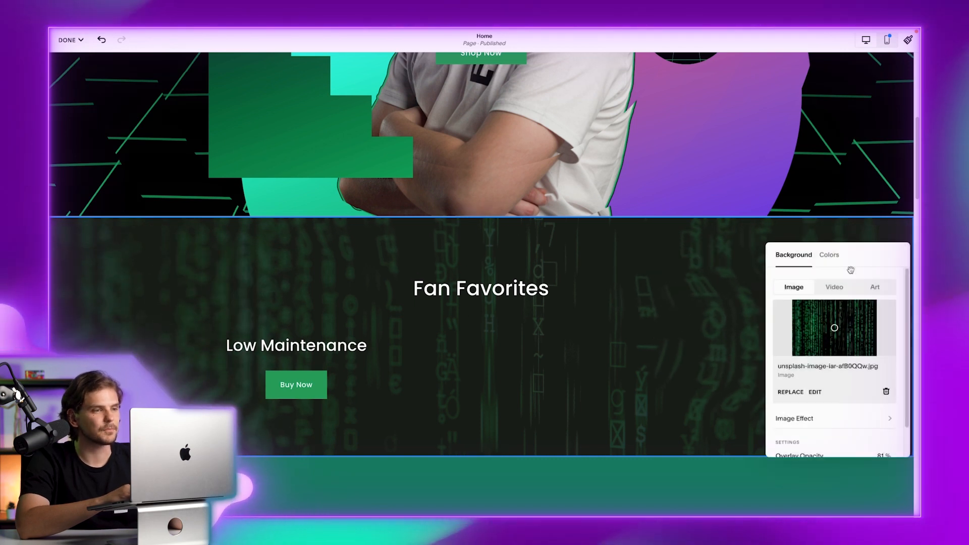
pyautogui.moveTo(678, 360)
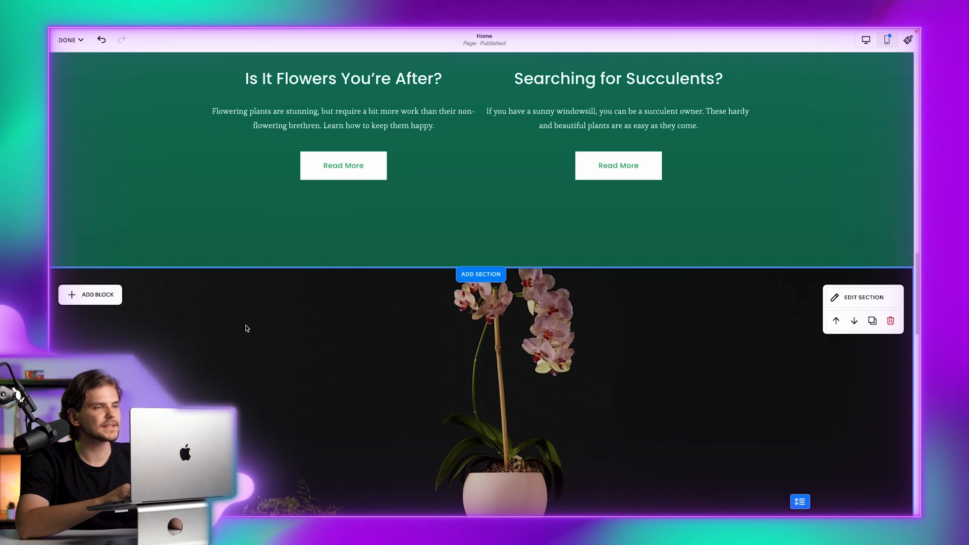
# Apply the 'cyber' glowing blue hexagon stock image as footer background and lighten its overlay opacity.
pyautogui.scroll(-3)
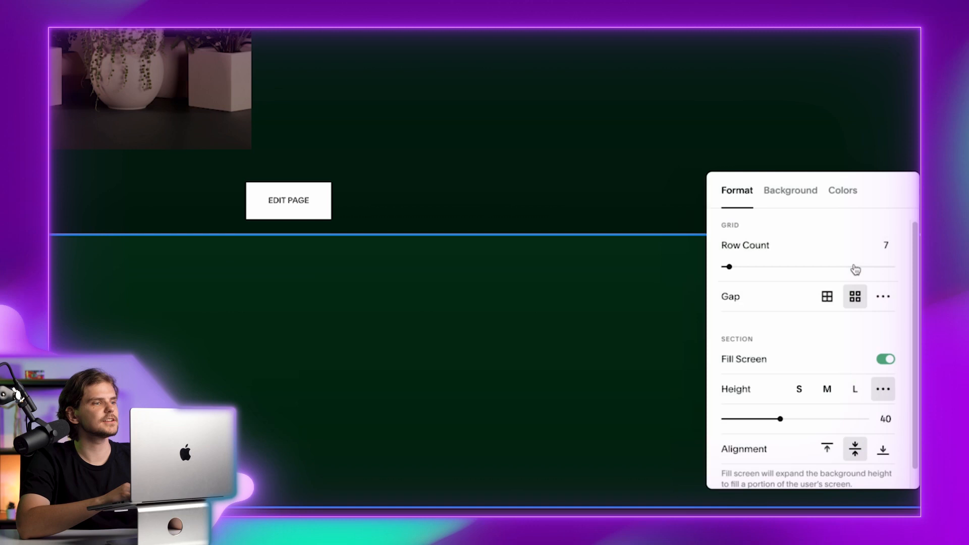
pyautogui.click(789, 189)
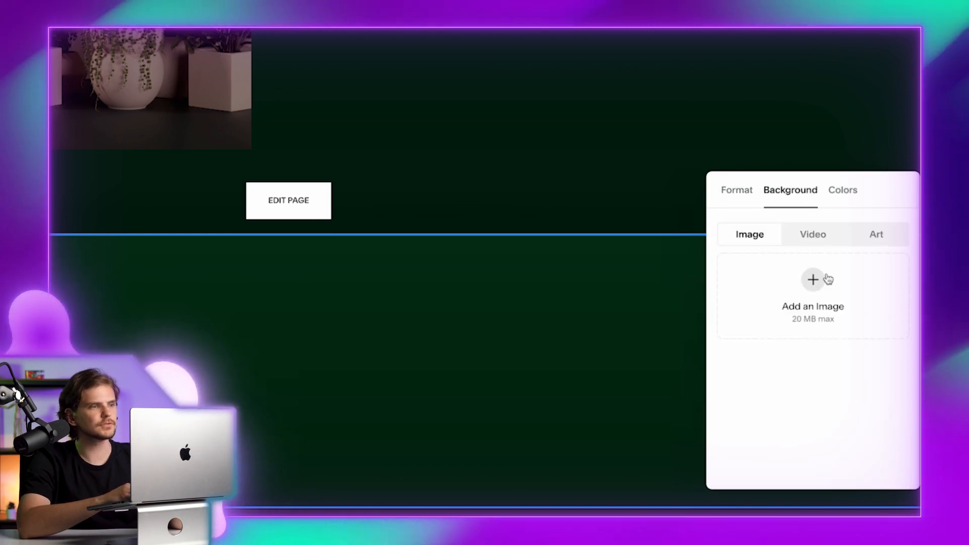
pyautogui.scroll(-3)
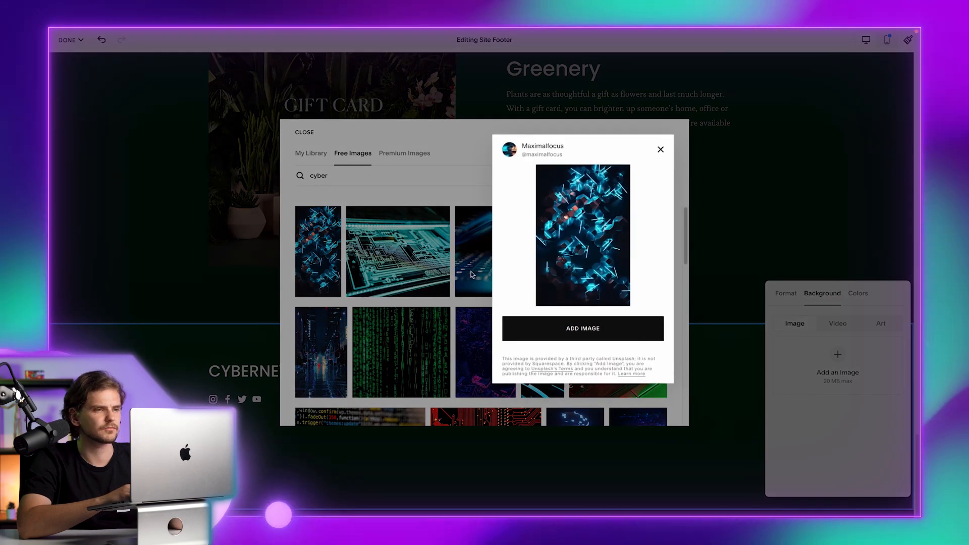
pyautogui.click(582, 328)
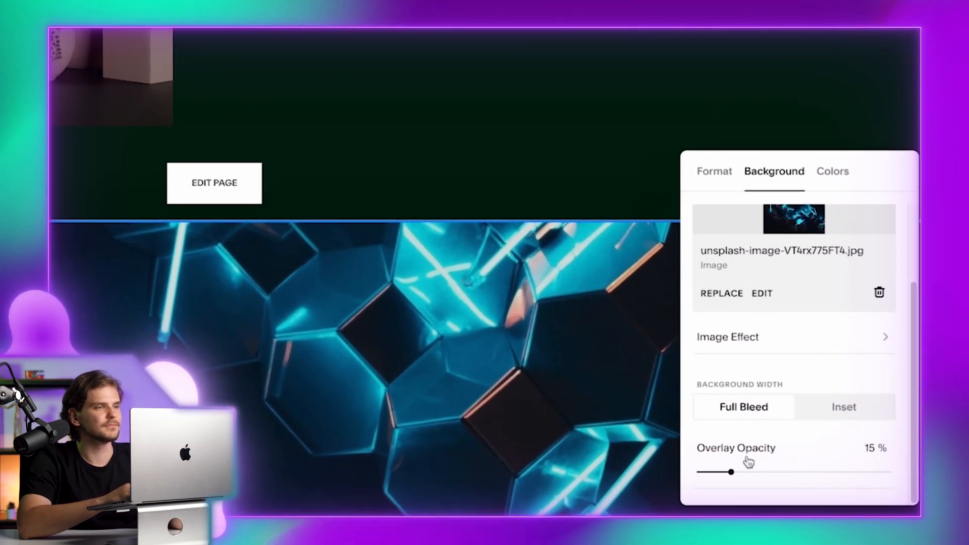
pyautogui.moveTo(733, 472); pyautogui.dragTo(735, 471)
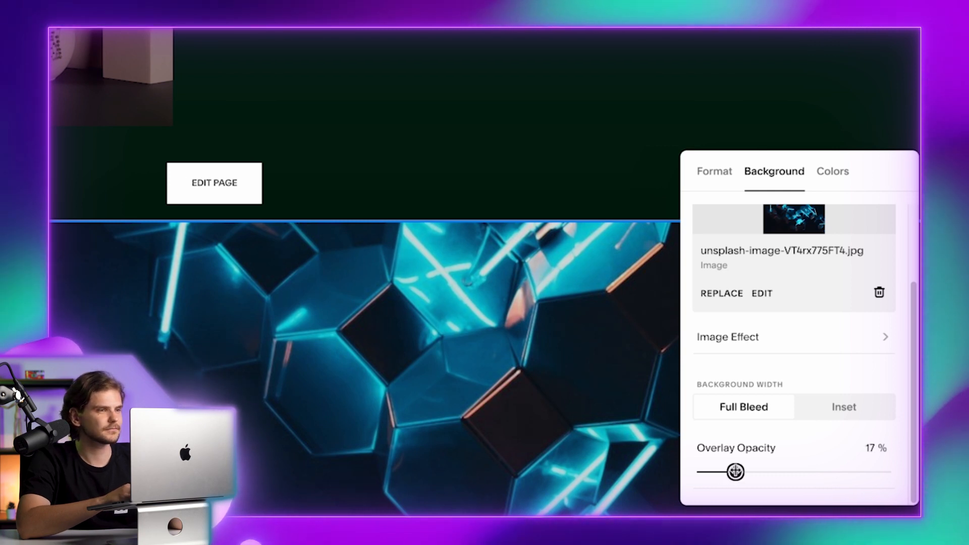
pyautogui.moveTo(735, 471); pyautogui.dragTo(803, 473)
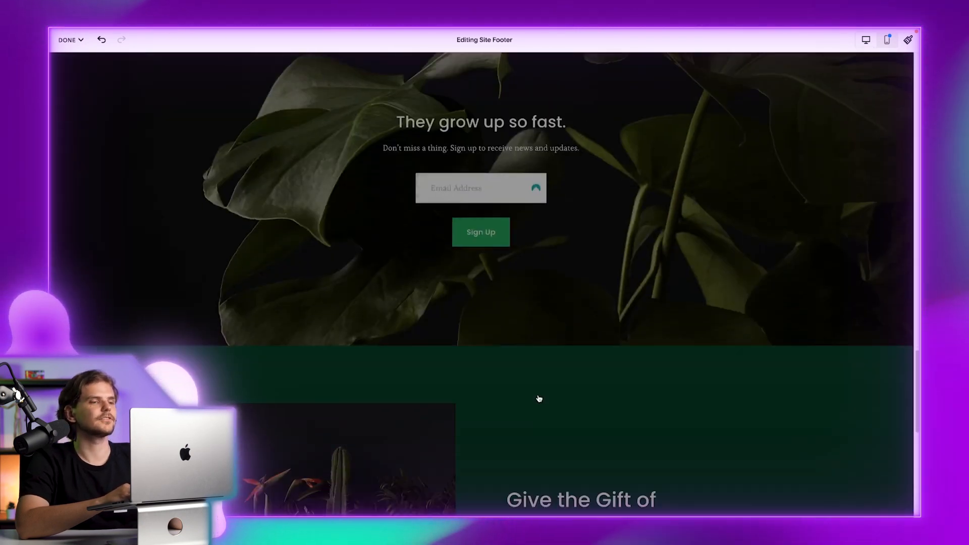
# Remove the Give the Gift of Greenery gift card section and confirm.
pyautogui.scroll(-3)
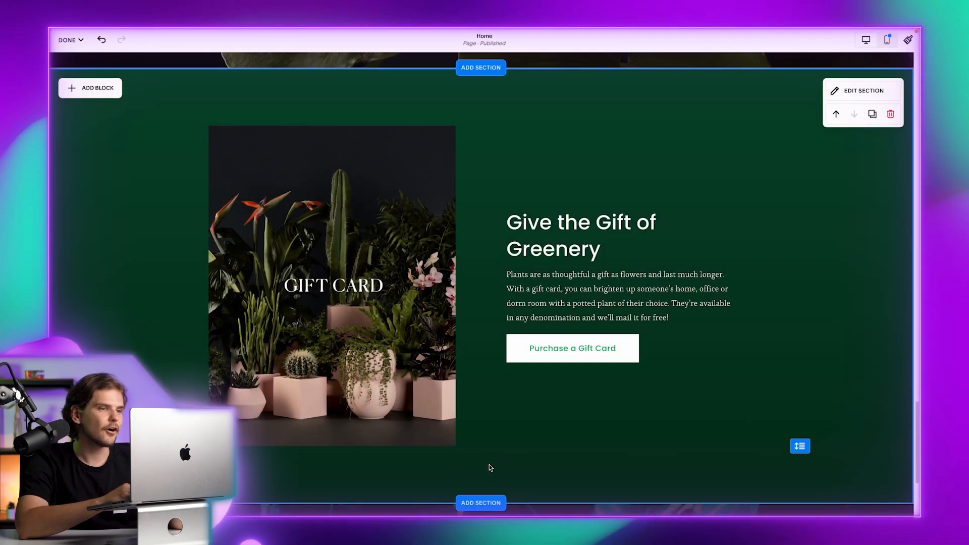
pyautogui.click(331, 284)
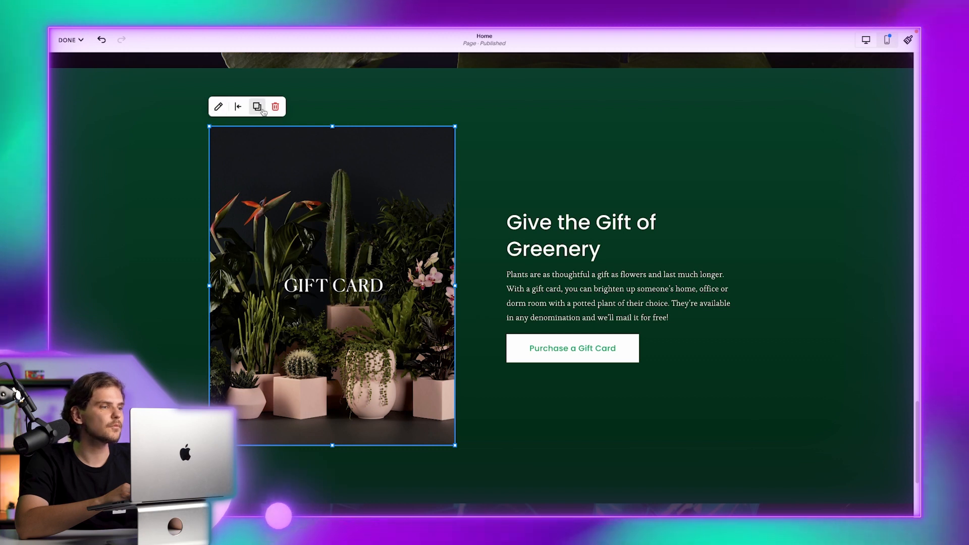
pyautogui.click(890, 111)
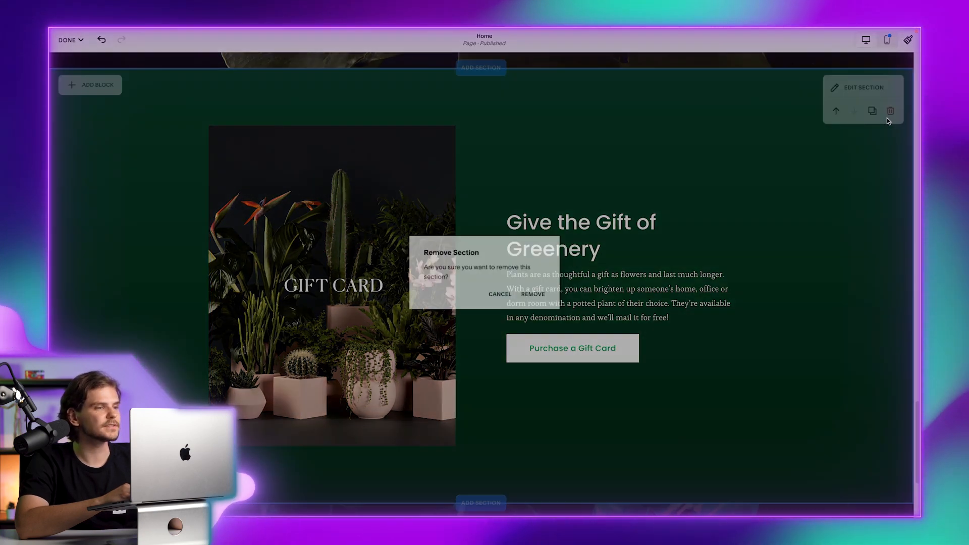
pyautogui.click(533, 294)
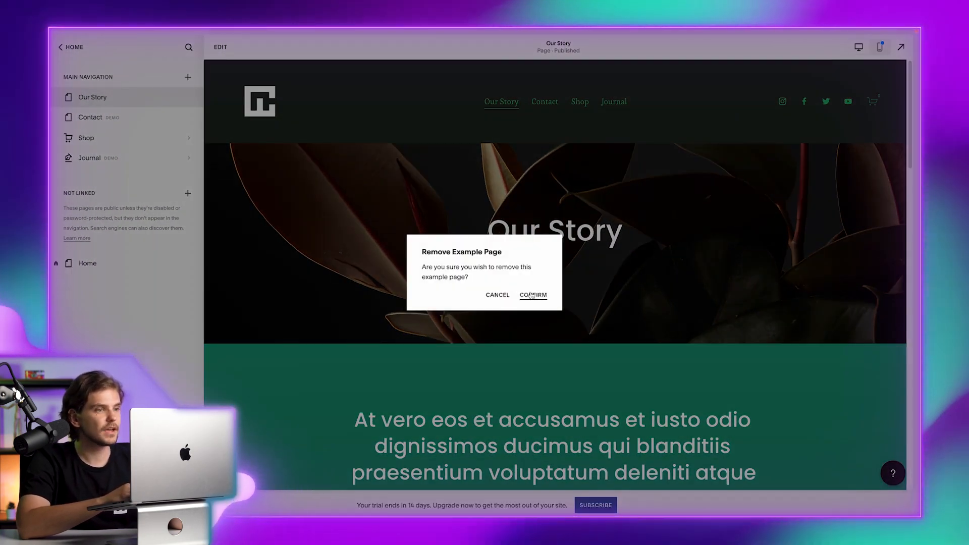
# Confirm deleting Journal, then add a Blog page named 'Our latest updates' to Main Navigation.
pyautogui.click(532, 295)
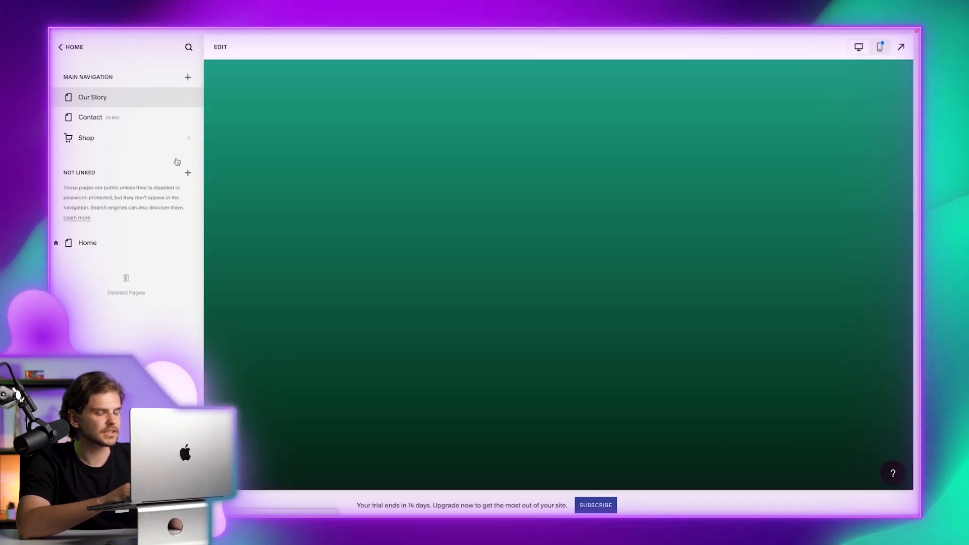
pyautogui.click(91, 97)
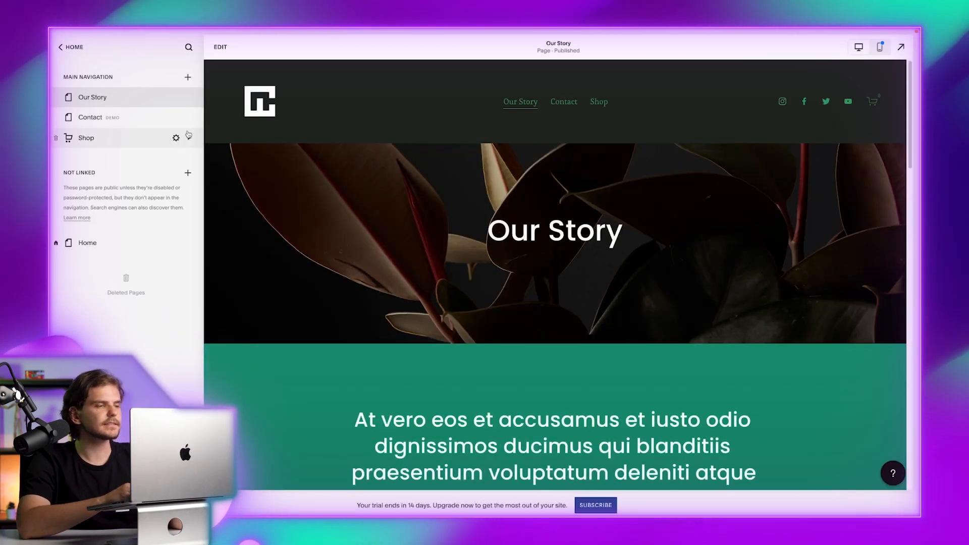
pyautogui.click(187, 77)
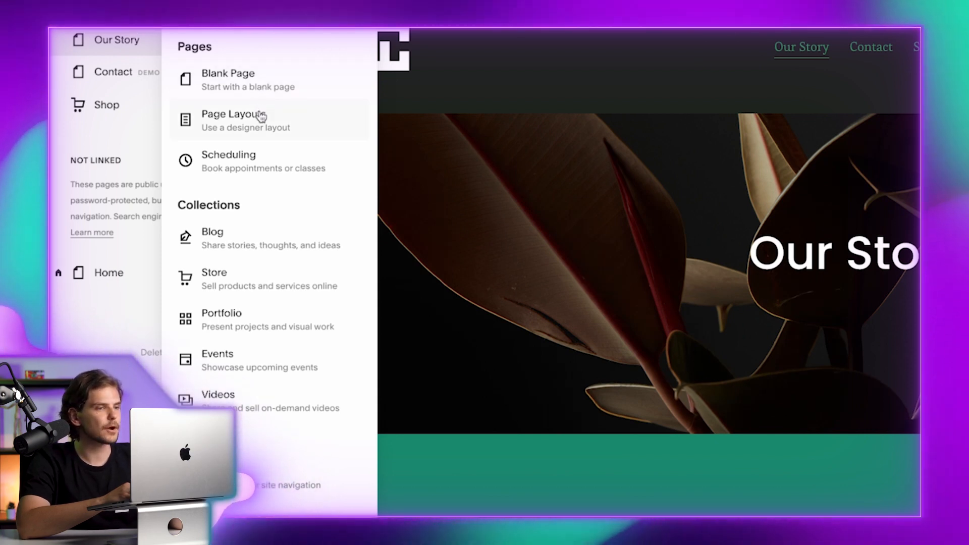
pyautogui.moveTo(241, 309)
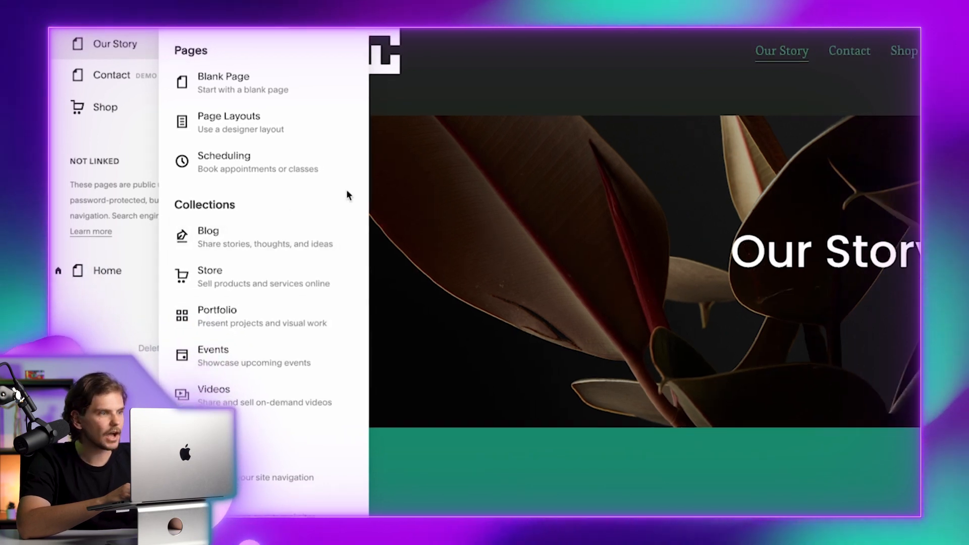
pyautogui.click(208, 234)
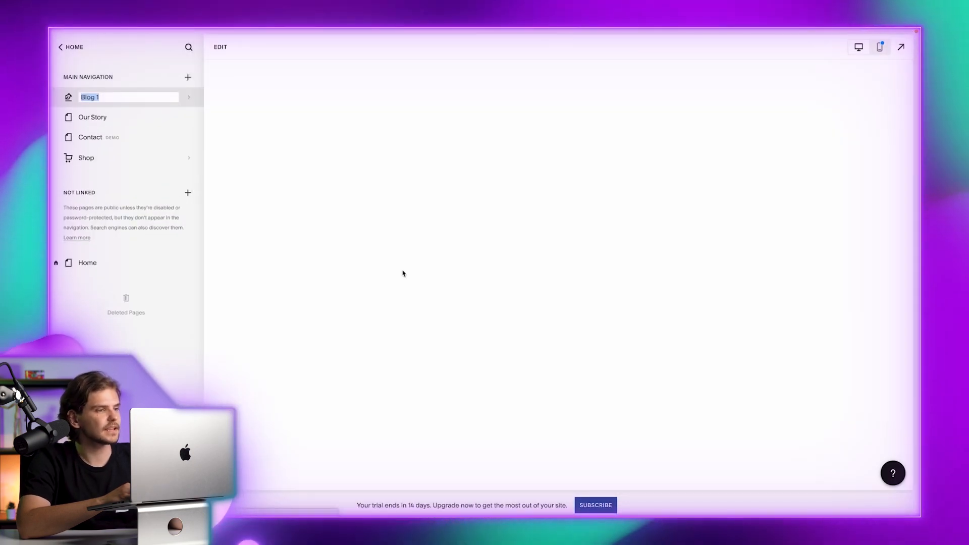
pyautogui.click(129, 97)
pyautogui.write('Our latest updates')
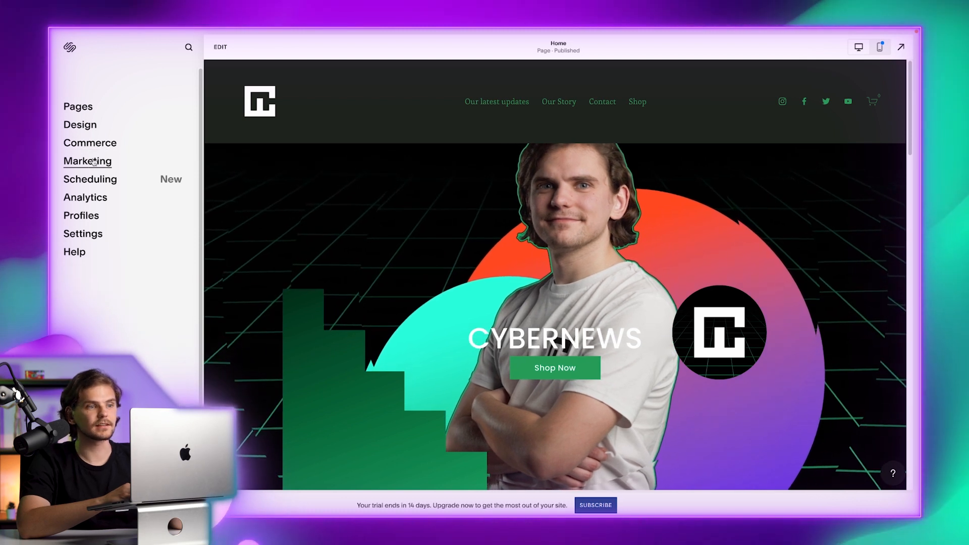
# View Commerce Inventory, dismiss the Etsy import prompt, and browse the service products category.
pyautogui.click(87, 162)
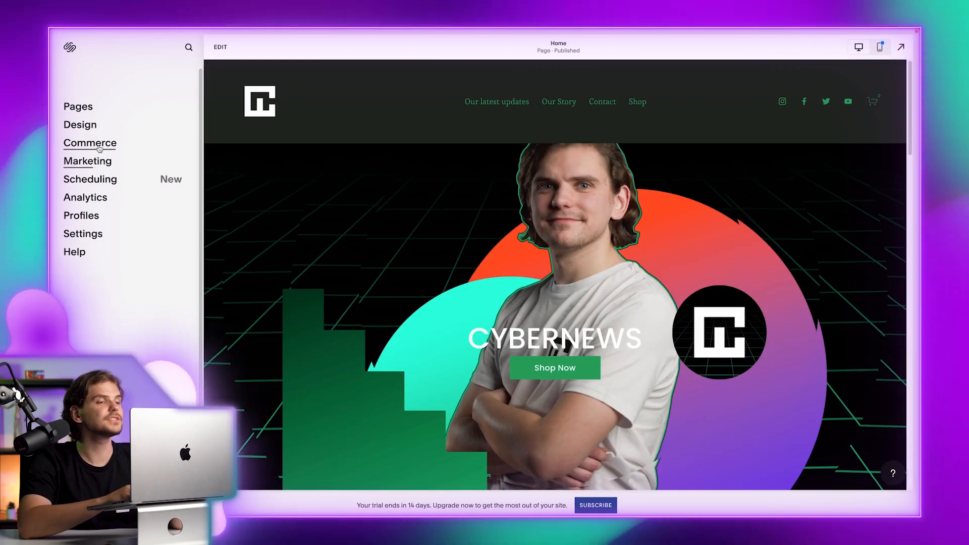
pyautogui.click(90, 143)
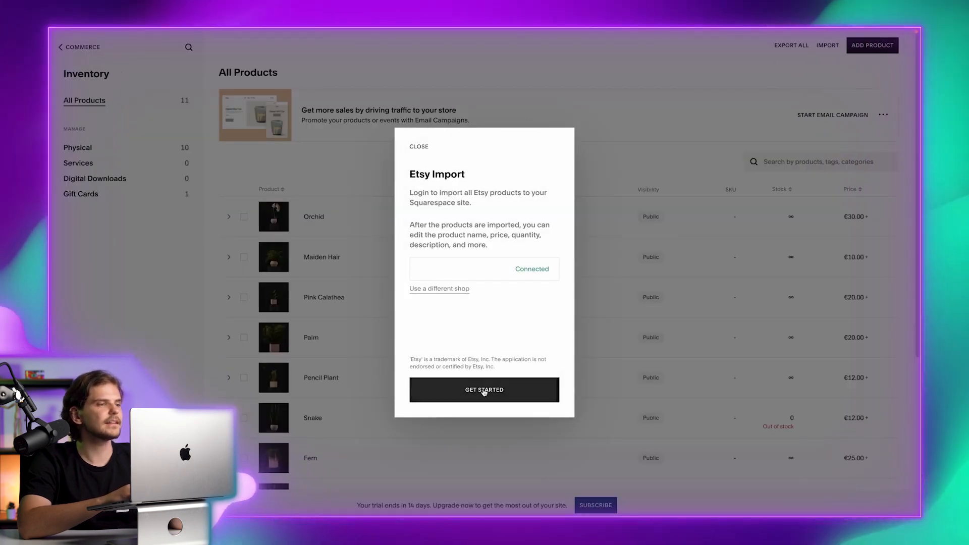
pyautogui.click(419, 146)
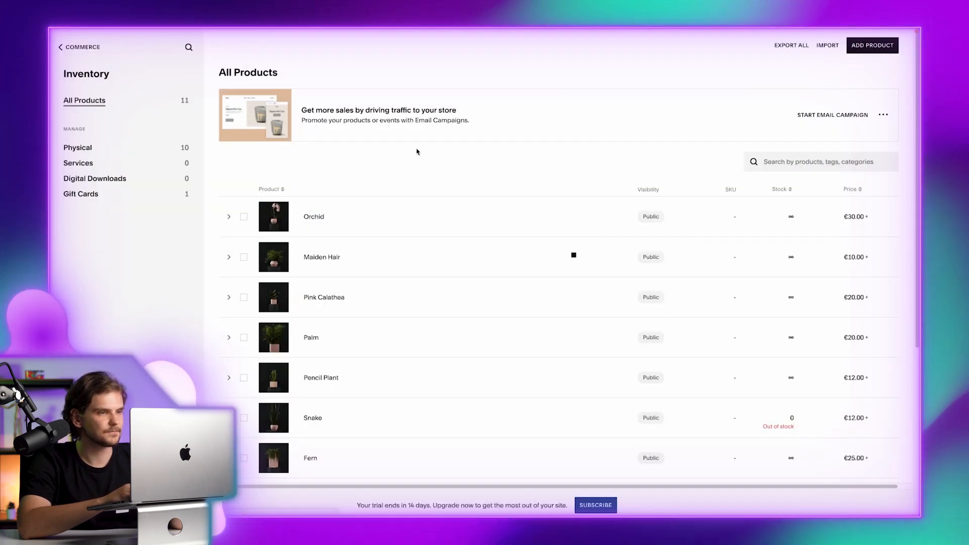
pyautogui.moveTo(358, 318)
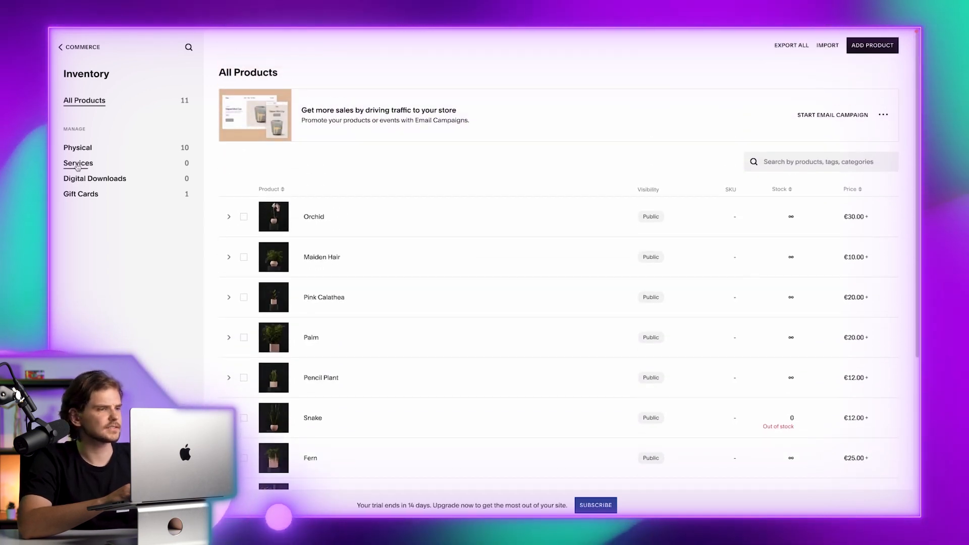
pyautogui.click(78, 163)
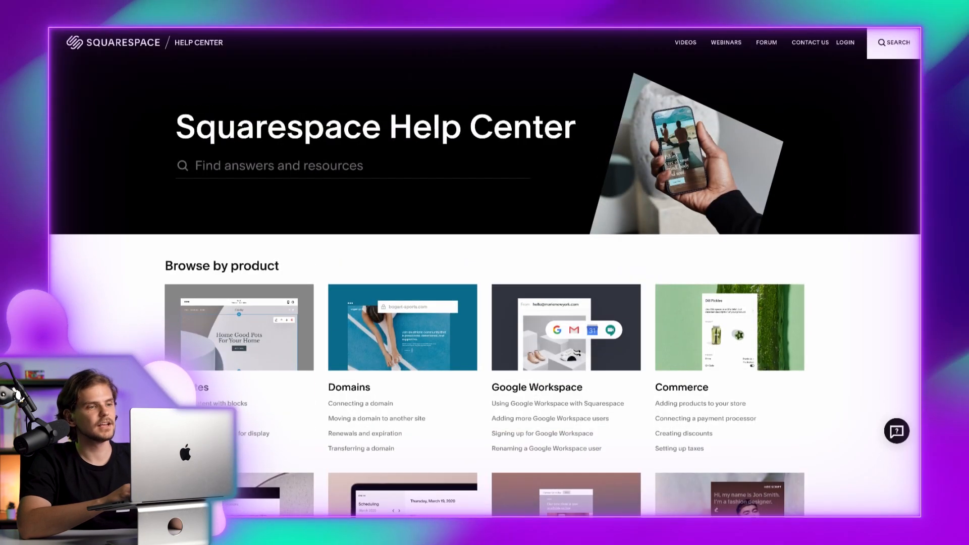
# Scroll to the Browse by product cards: Websites, Domains, Commerce, Scheduling.
pyautogui.scroll(-3)
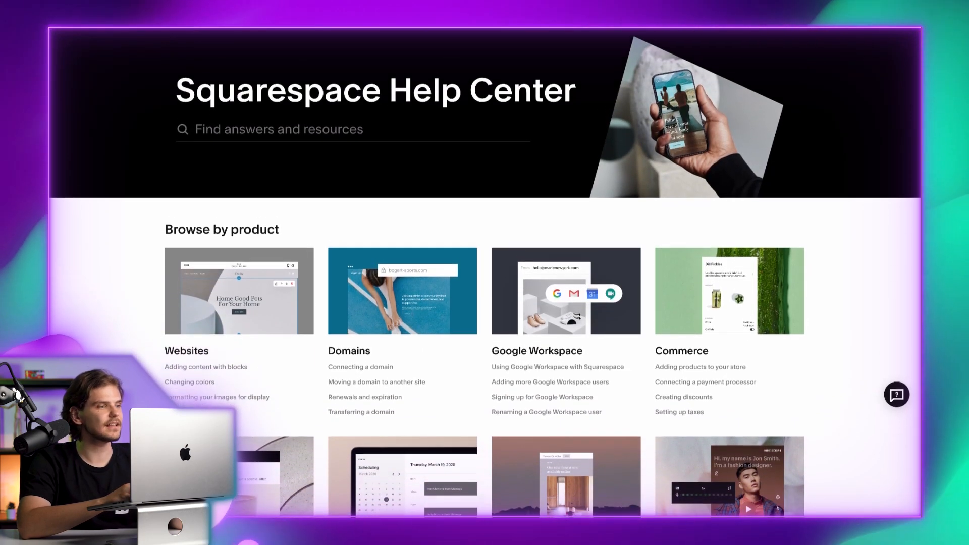
pyautogui.scroll(-3)
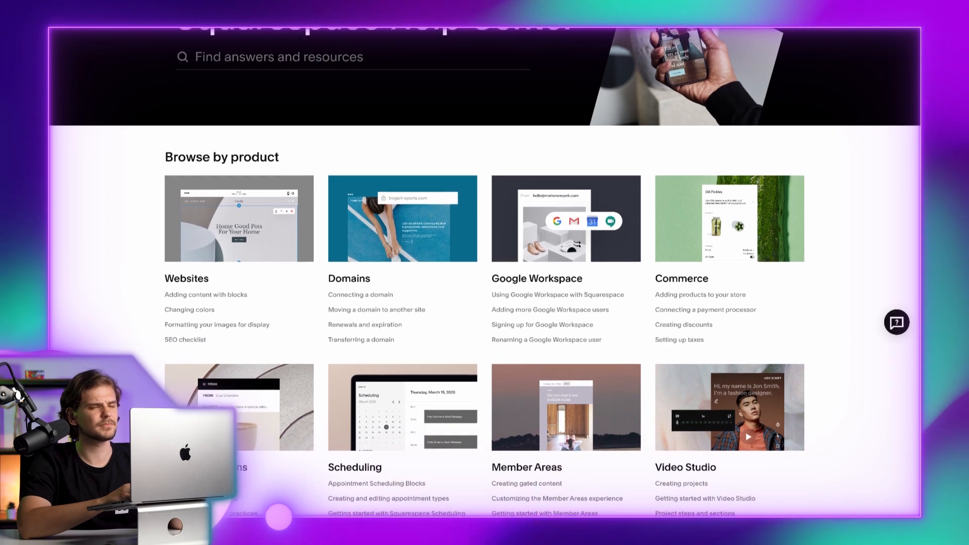